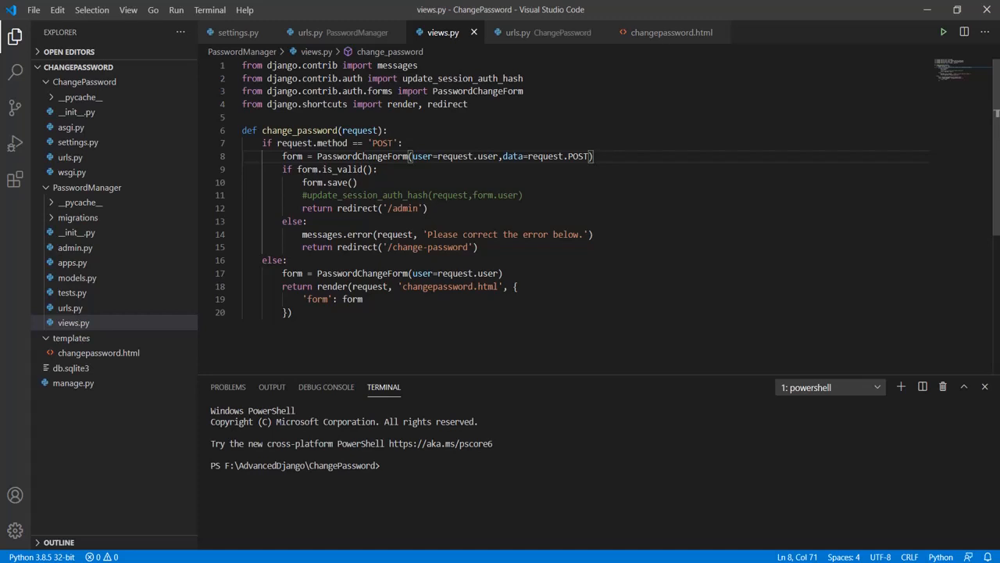
Highlight PasswordChangeForm in the change_password view while explaining it.
left_click(522, 169)
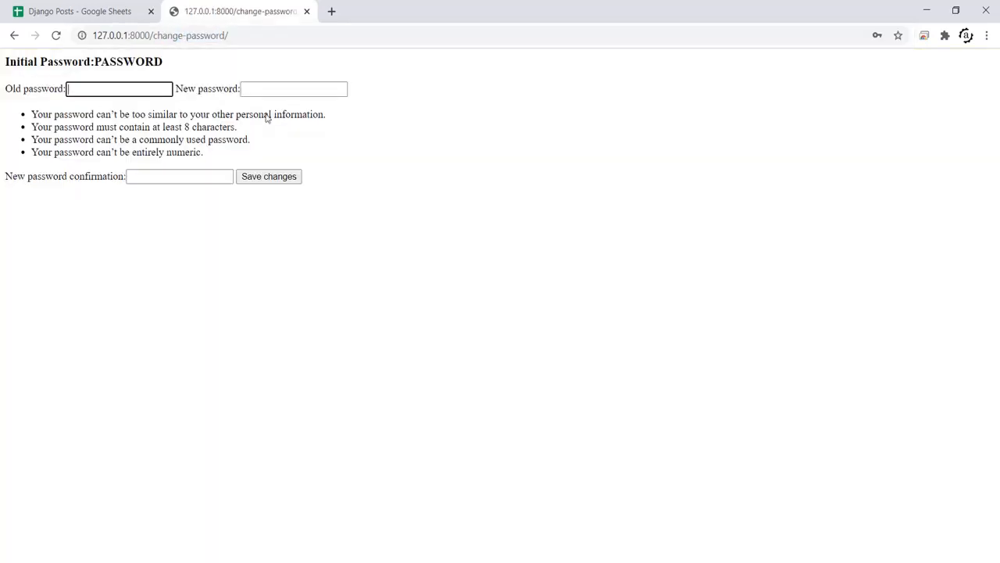
mouse_move(206, 48)
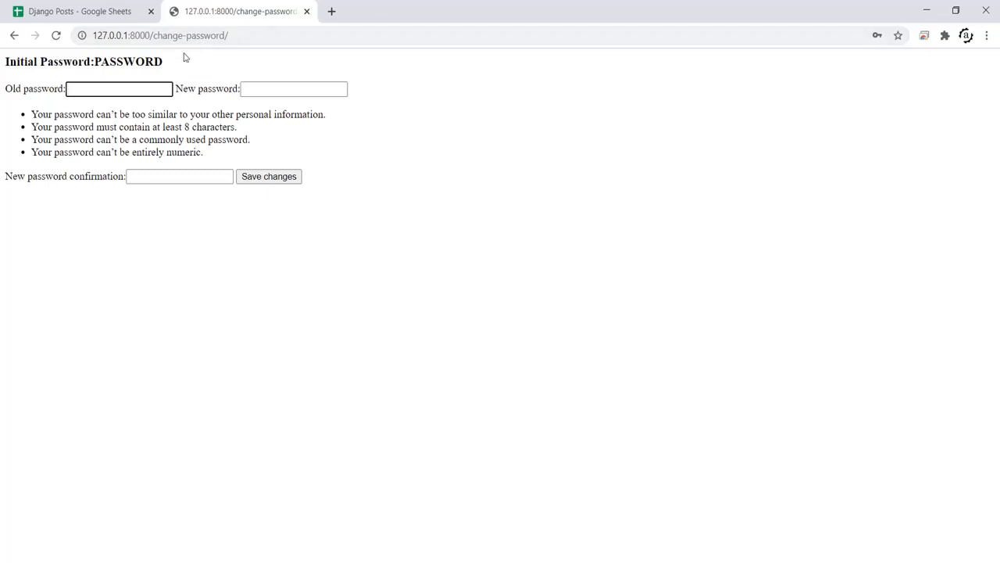
mouse_move(564, 203)
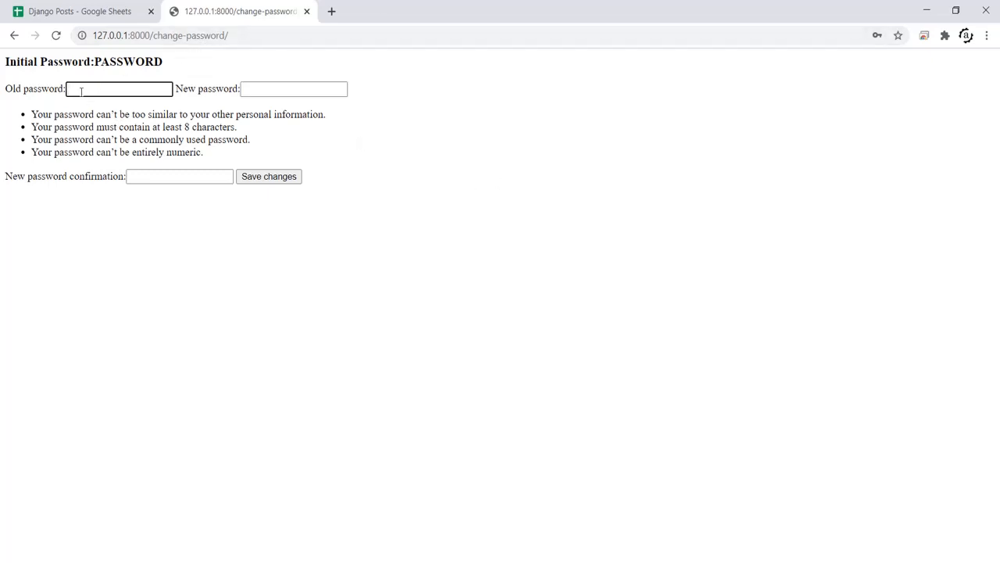
left_click(293, 88)
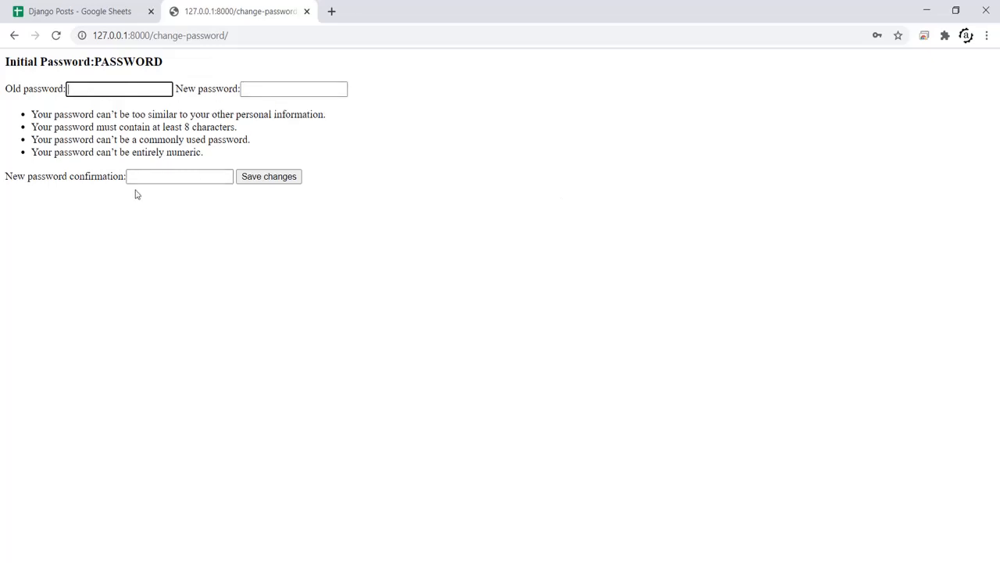
mouse_move(302, 191)
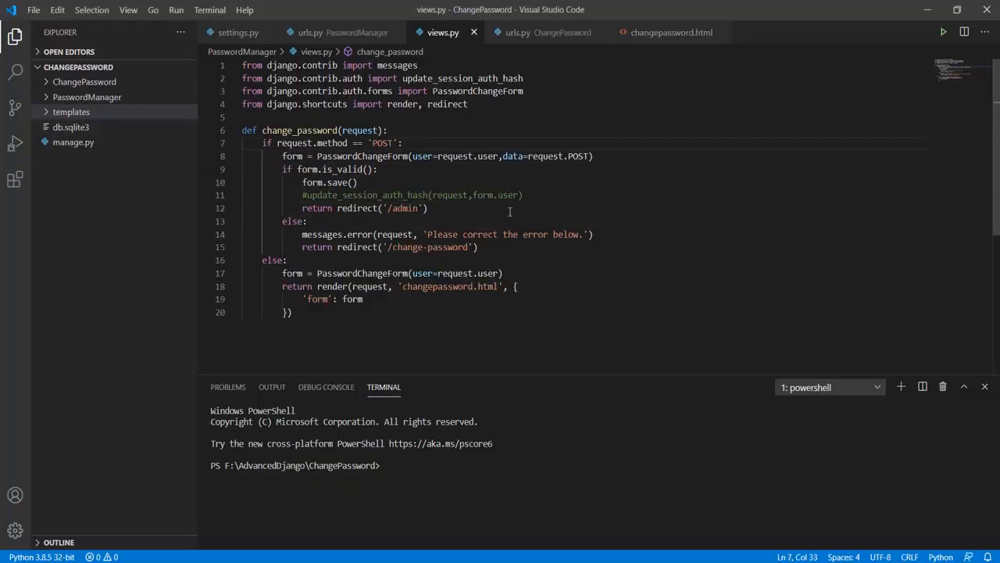
left_click(358, 182)
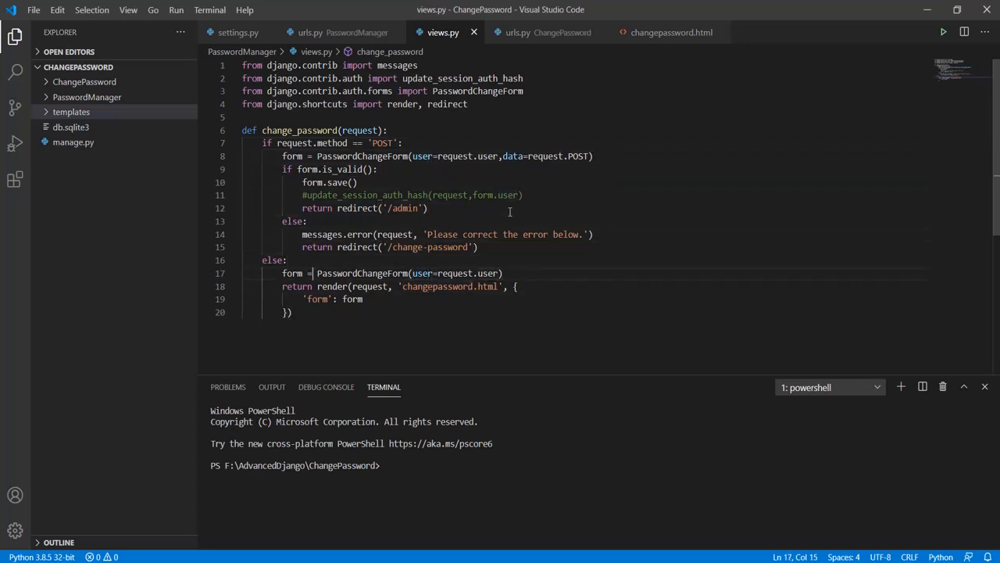
double_click(361, 273)
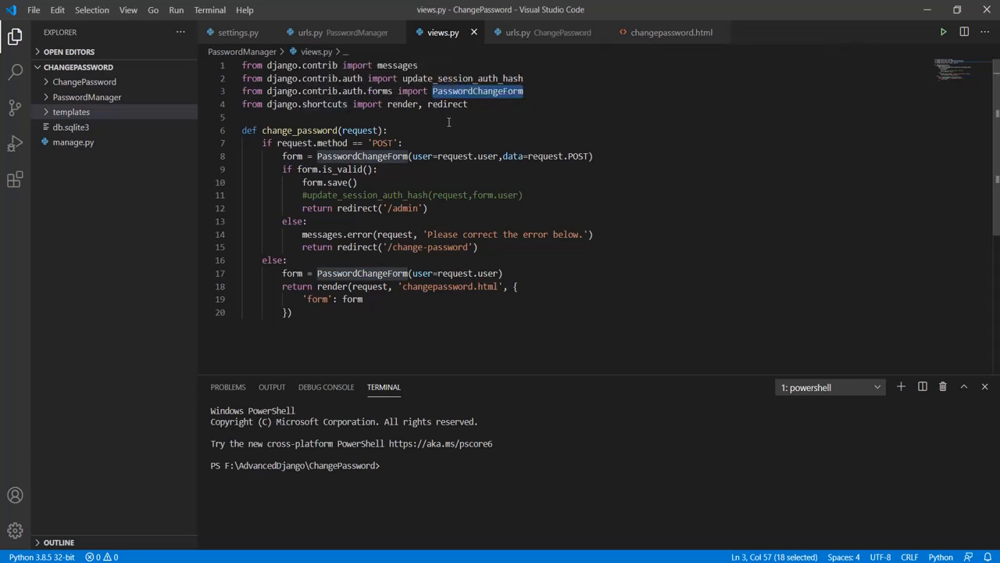
mouse_move(399, 247)
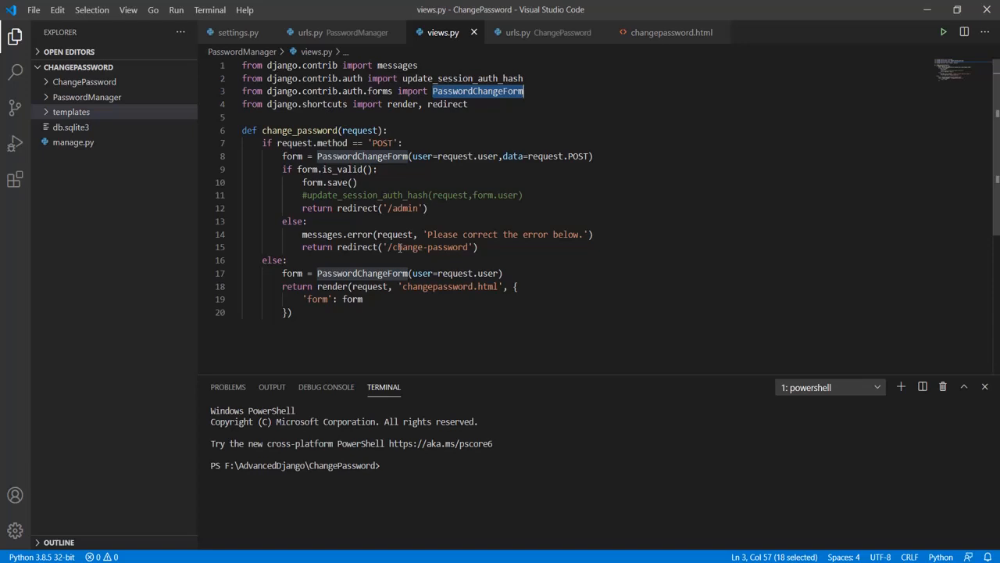
mouse_move(426, 273)
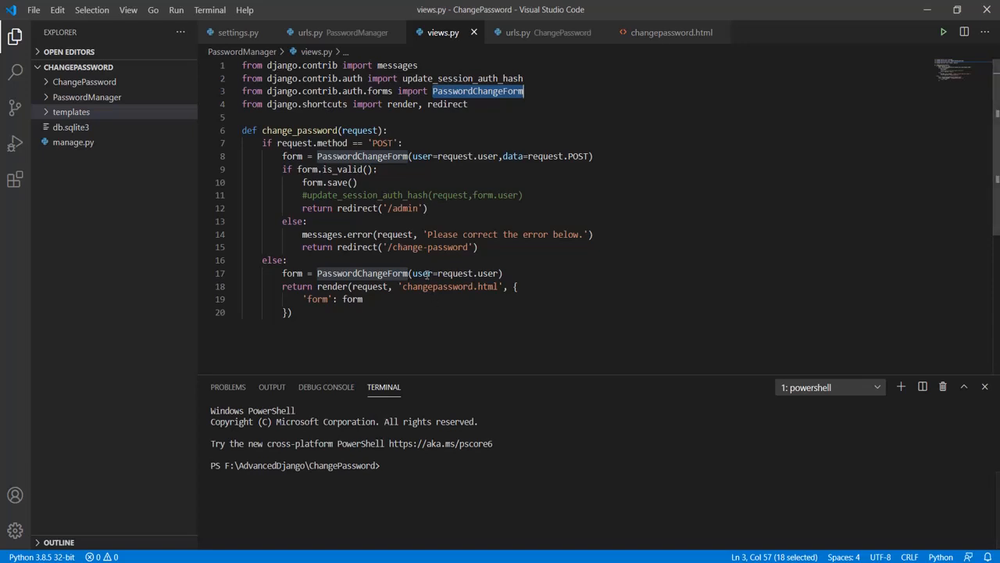
Highlight the form's user argument, the changepassword.html template name and the form variable.
left_click(457, 273)
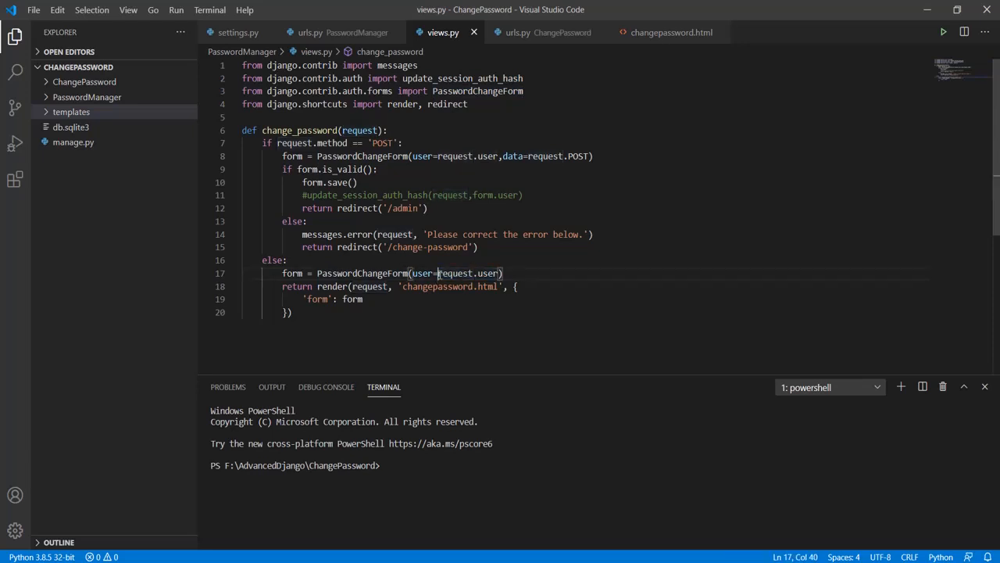
double_click(422, 273)
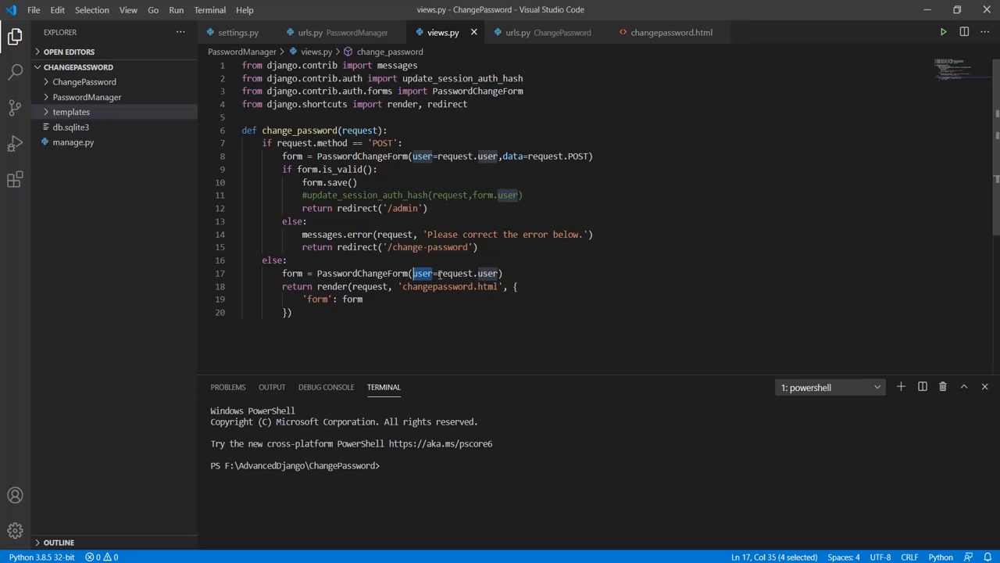
left_click(430, 286)
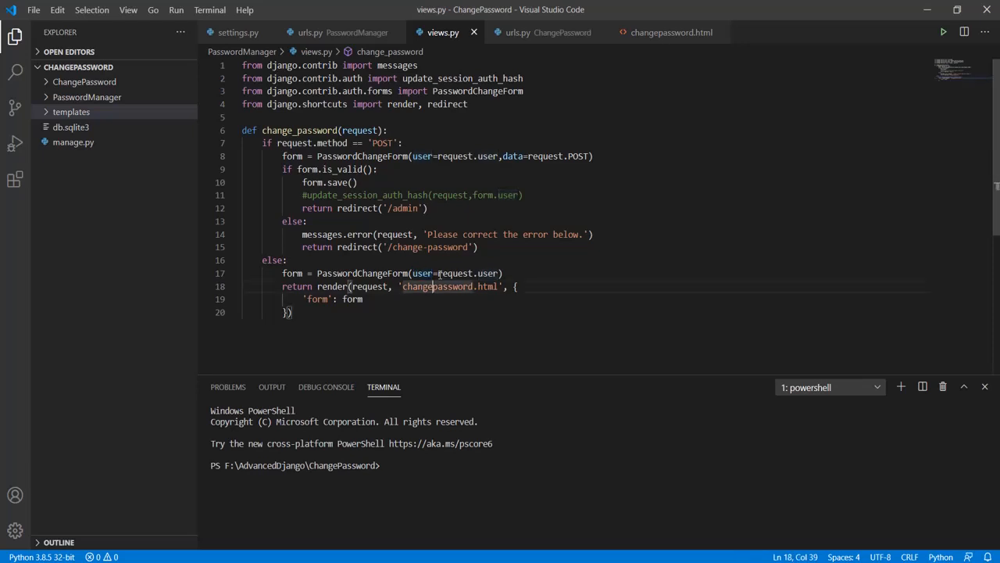
double_click(450, 286)
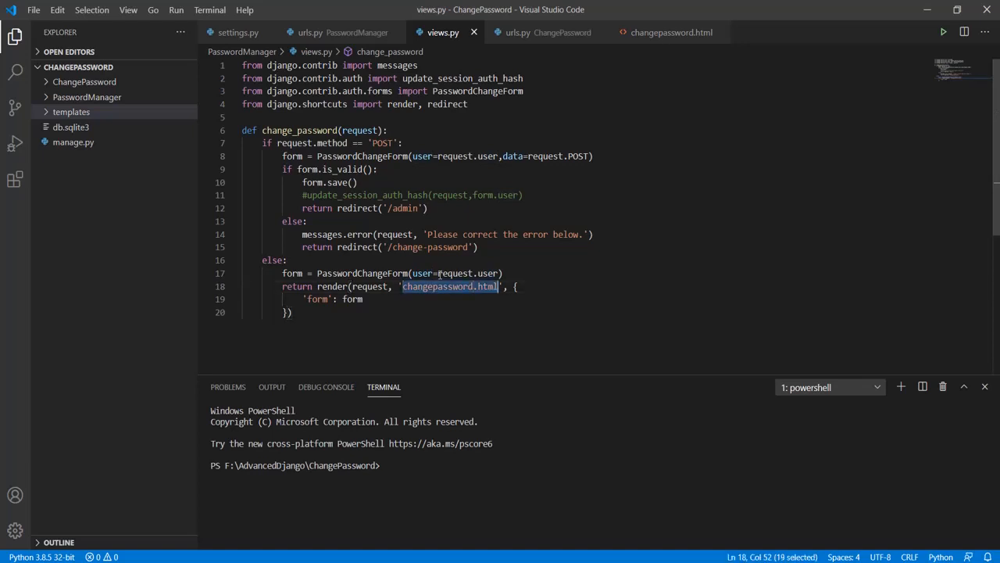
double_click(352, 299)
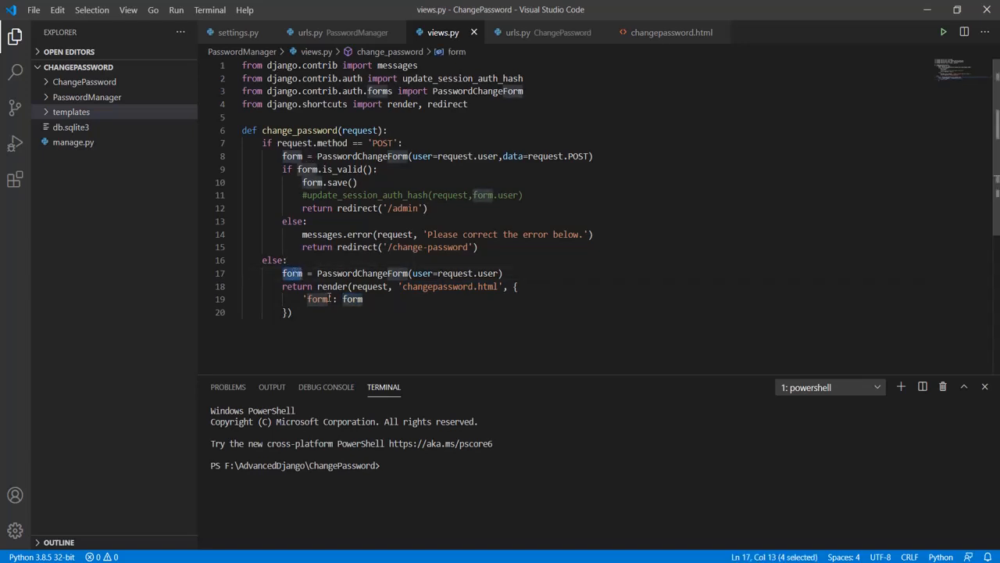
mouse_move(633, 71)
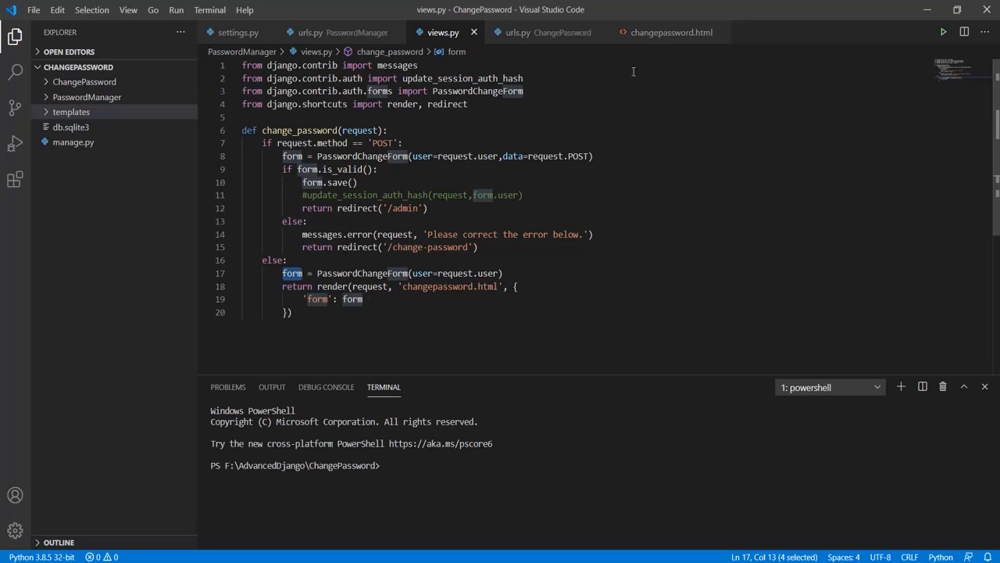
Open the changepassword.html template, then return to the code editor.
left_click(670, 32)
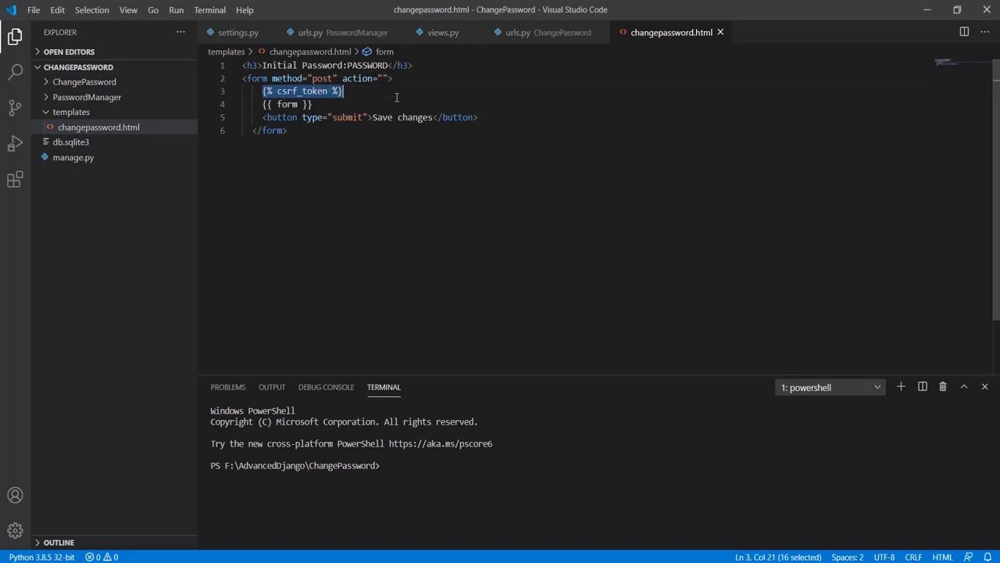
left_click(443, 32)
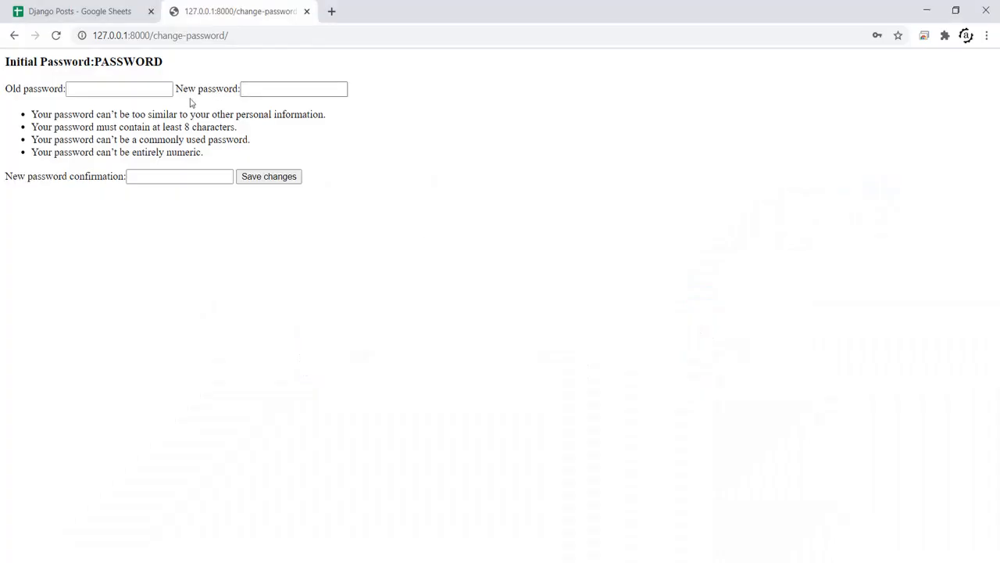
key("alt+tab")
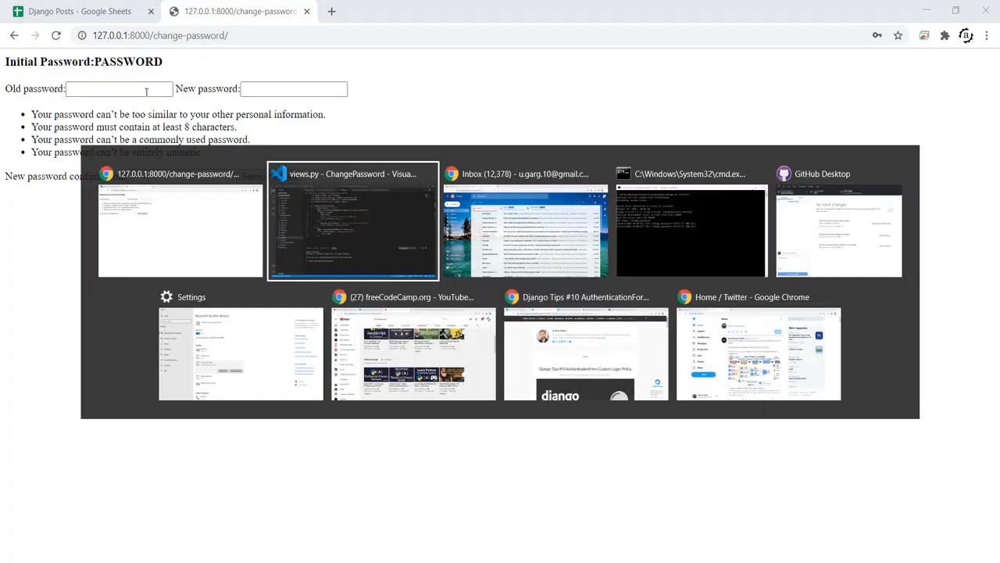
Run python manage.py createsuperuser in the terminal.
left_click(353, 219)
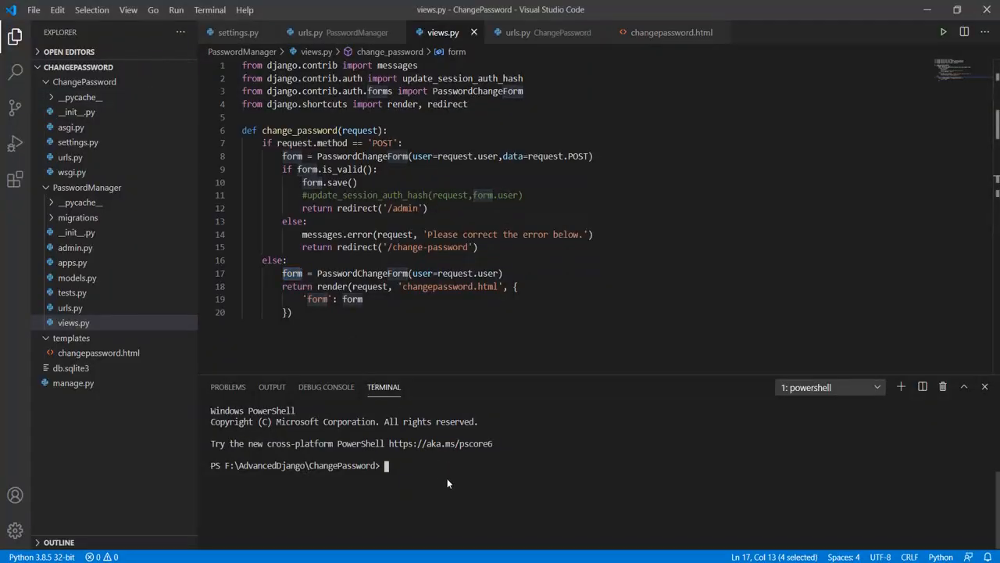
type("python .\\manage.py")
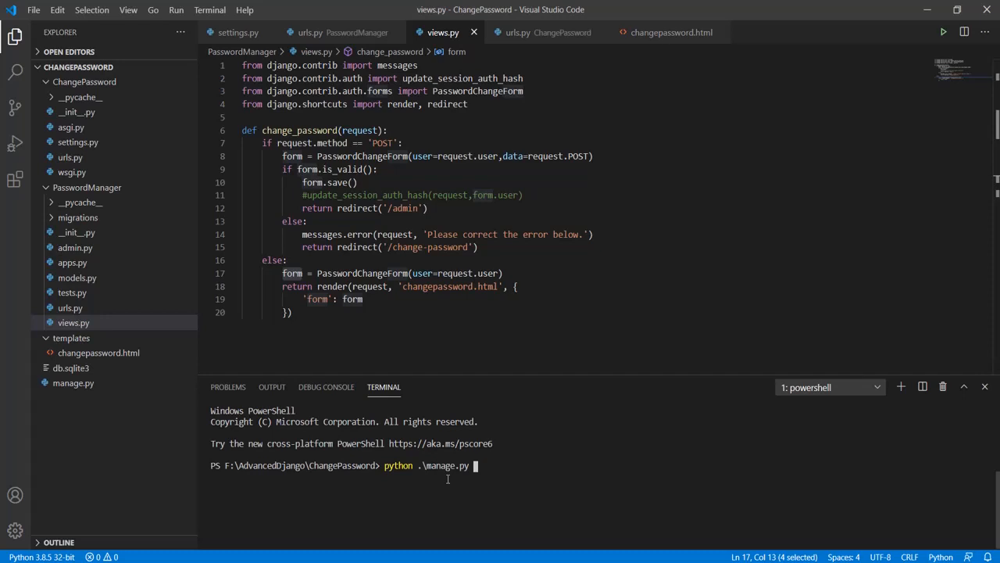
type("create")
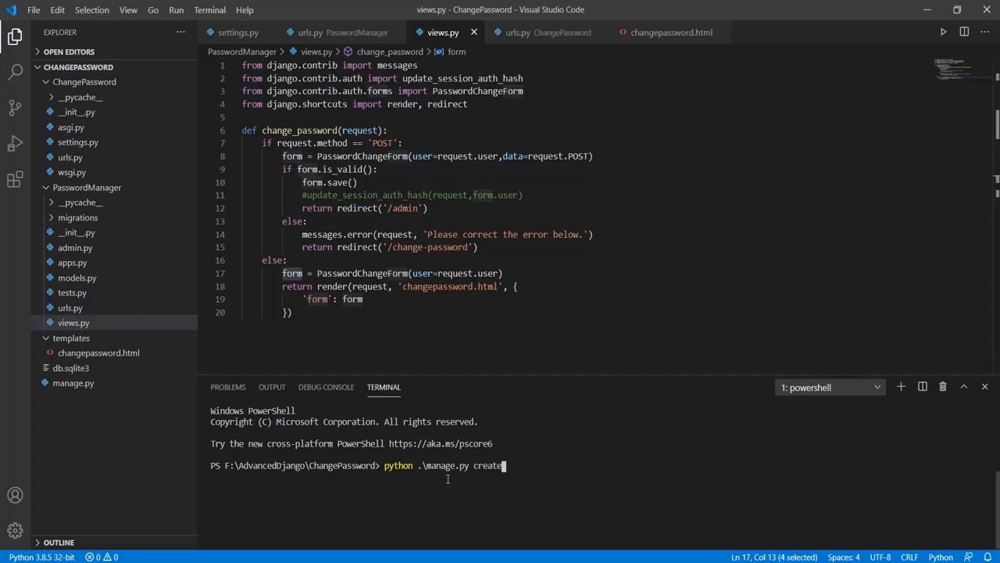
type("superuser")
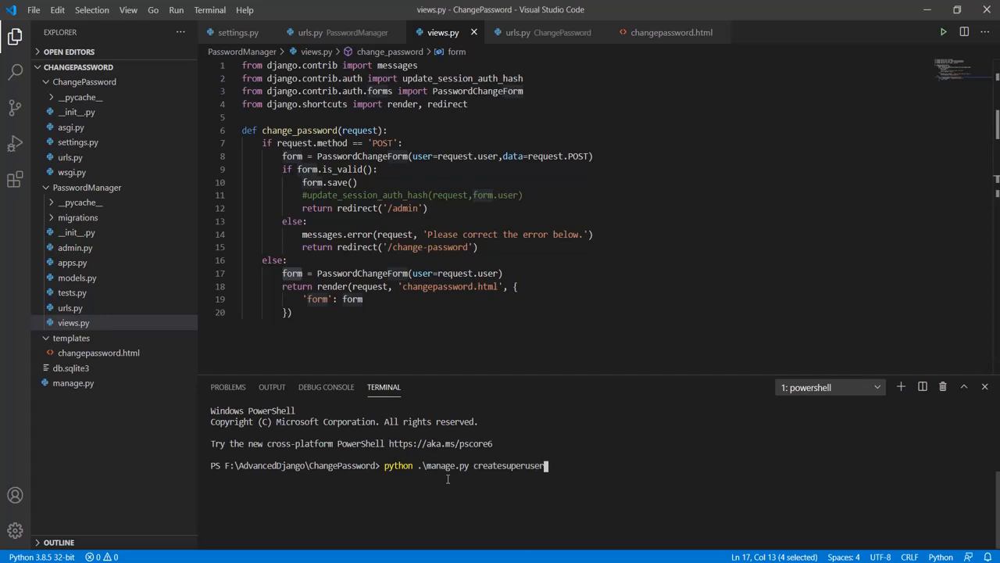
key("Return")
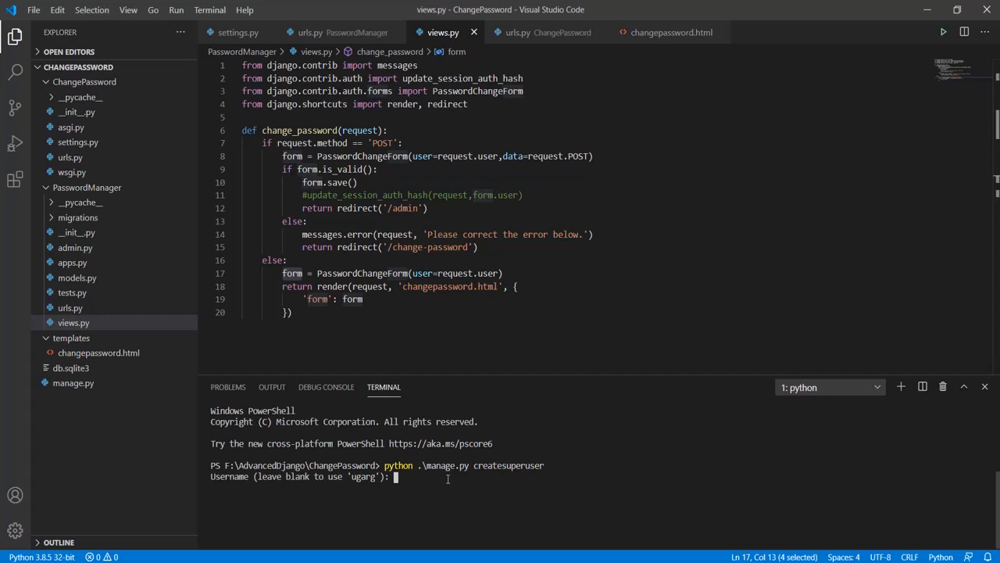
Enter username ABC, an email and password, and answer y to bypass validation.
type("AB")
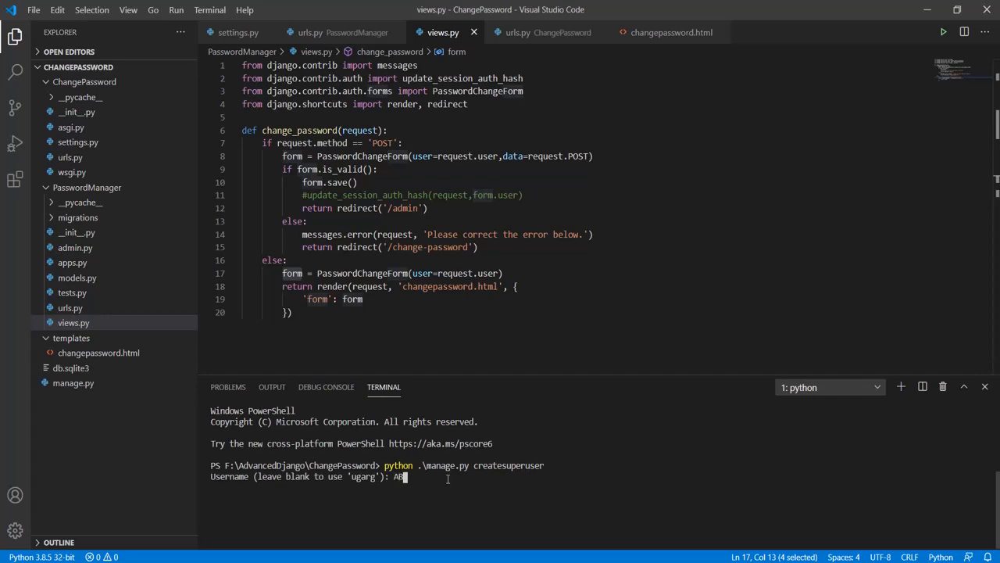
key("Return")
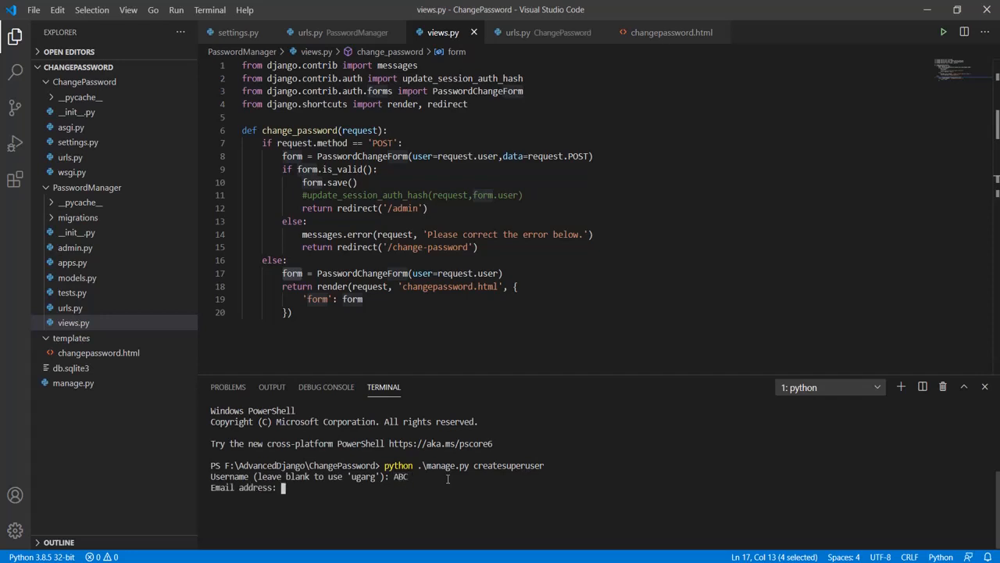
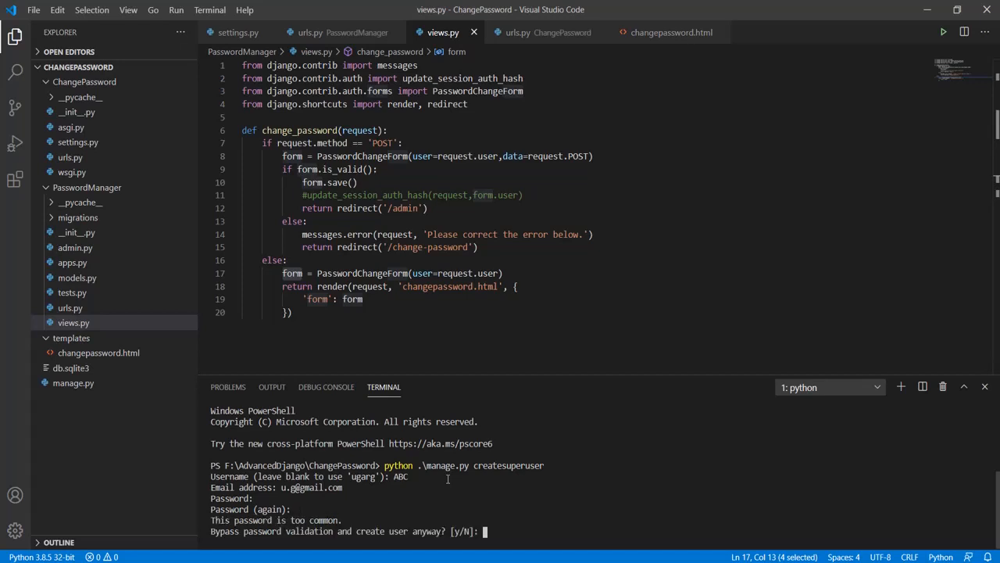
type("y")
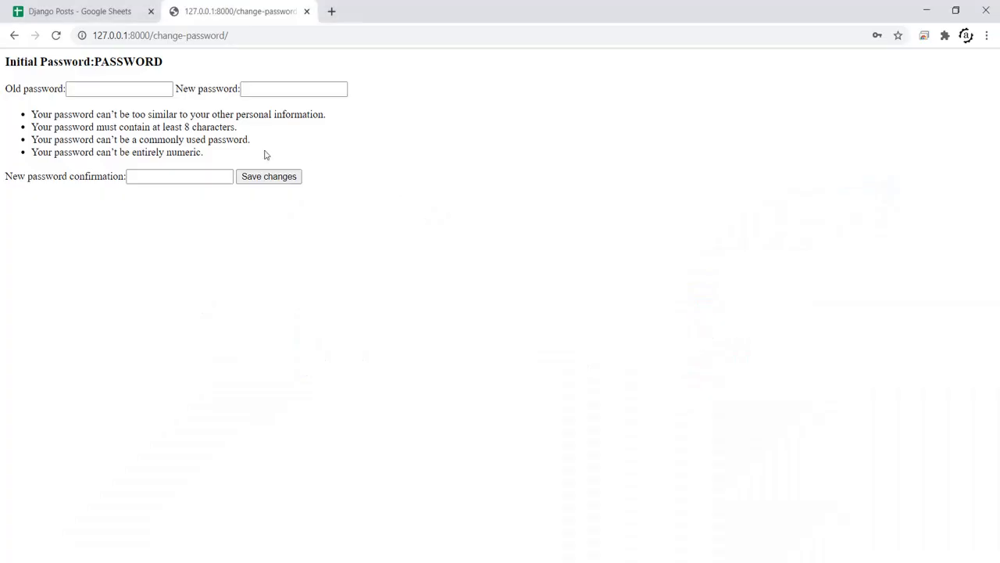
mouse_move(375, 272)
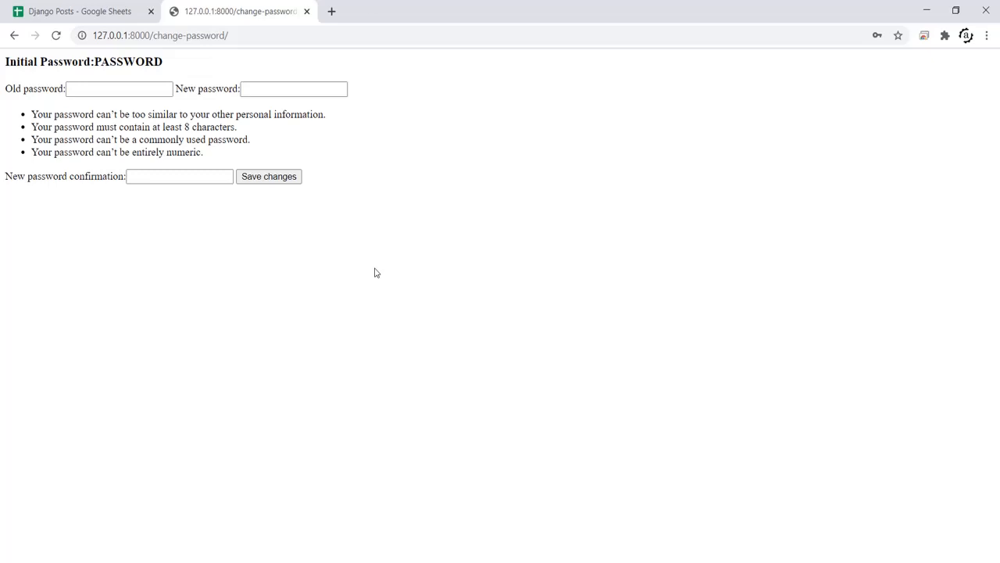
In a new /admin tab, log out, log in as ABC, and return to the form.
left_click(332, 11)
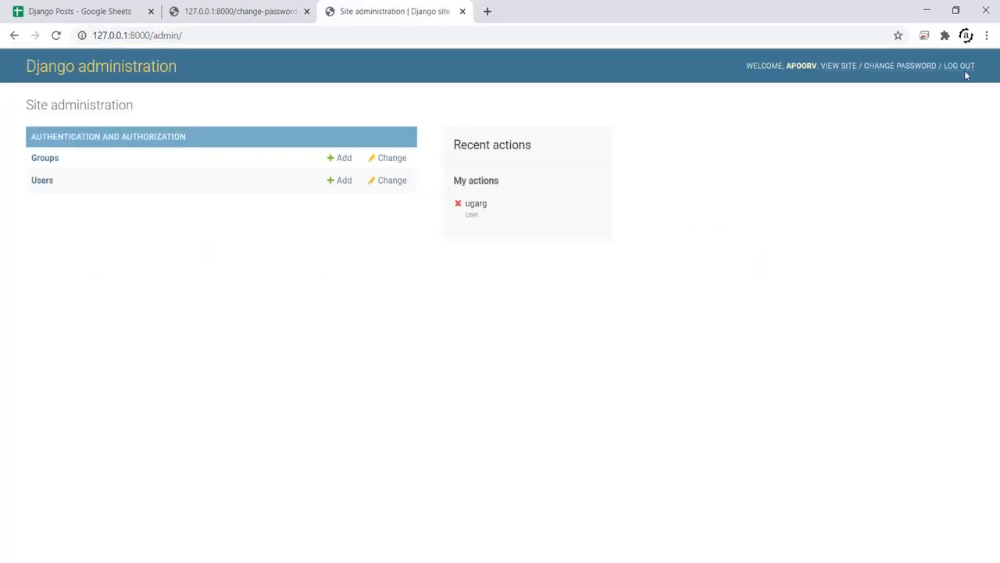
left_click(959, 65)
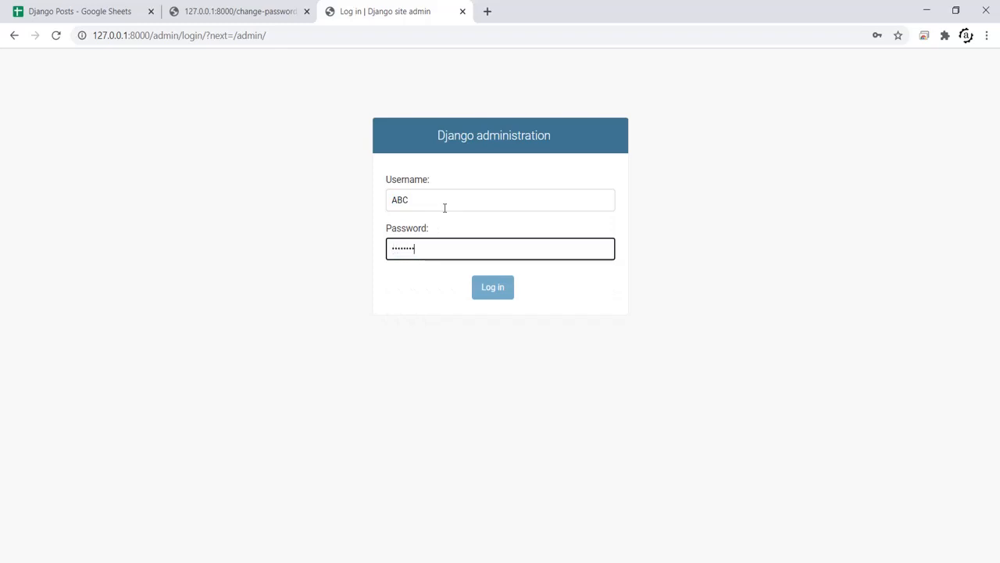
left_click(492, 287)
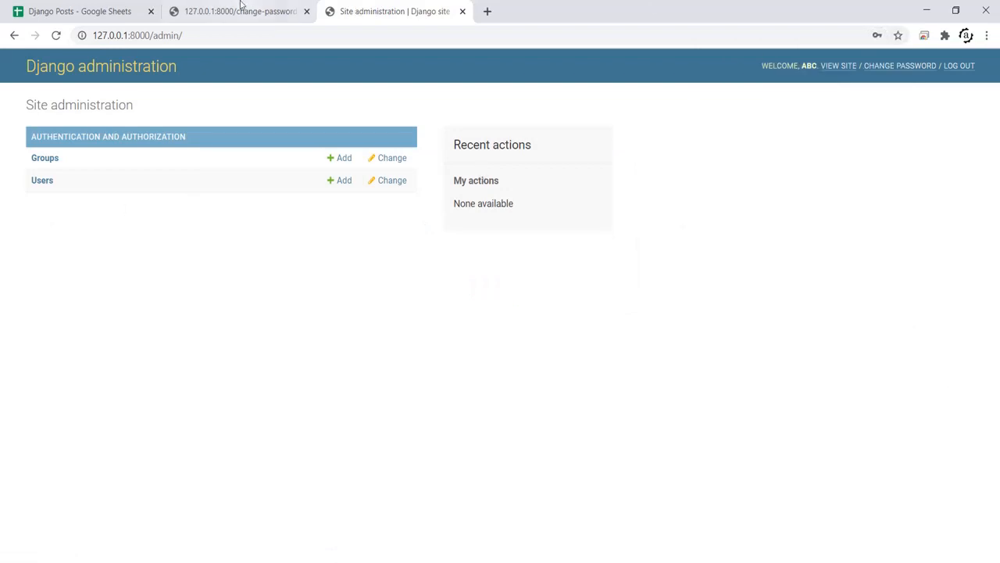
left_click(238, 11)
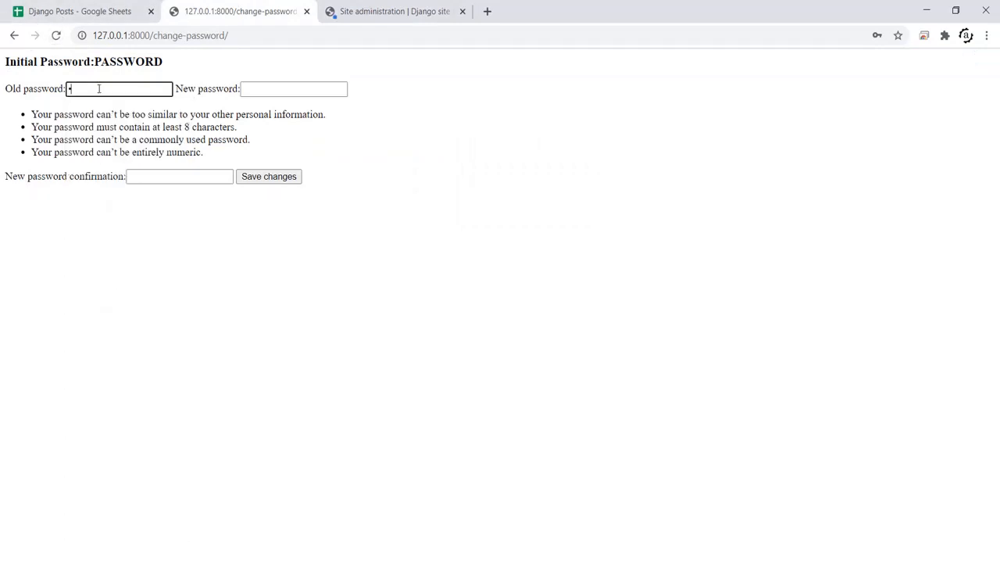
Enter the old password, point out the password rules, and search for a password generator.
type("PASSWORD")
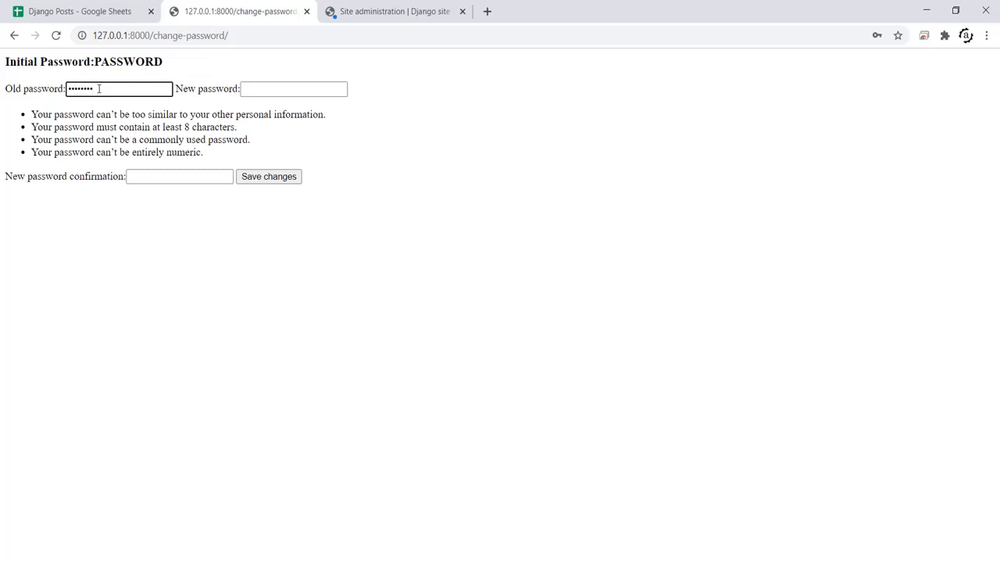
left_click(293, 88)
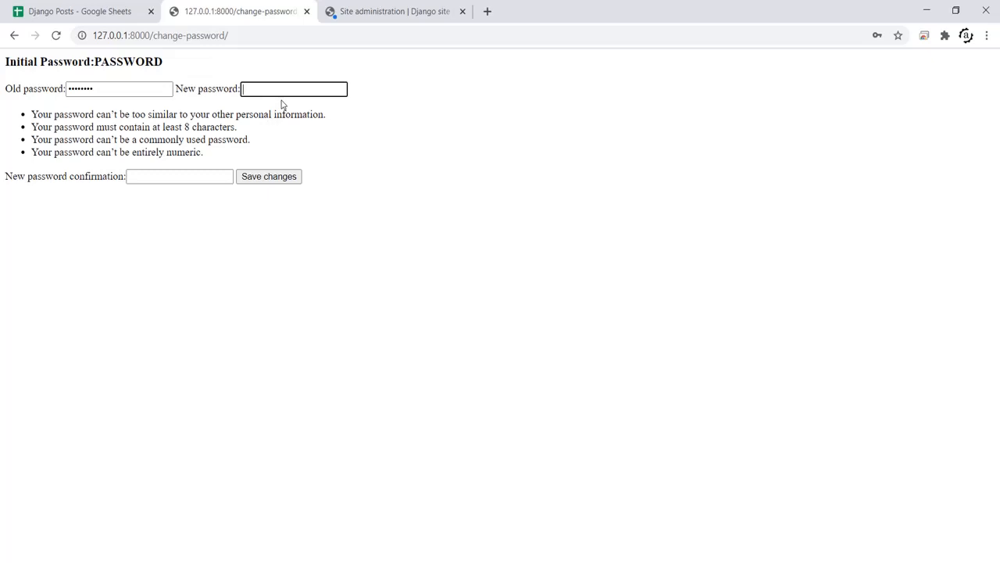
mouse_move(209, 153)
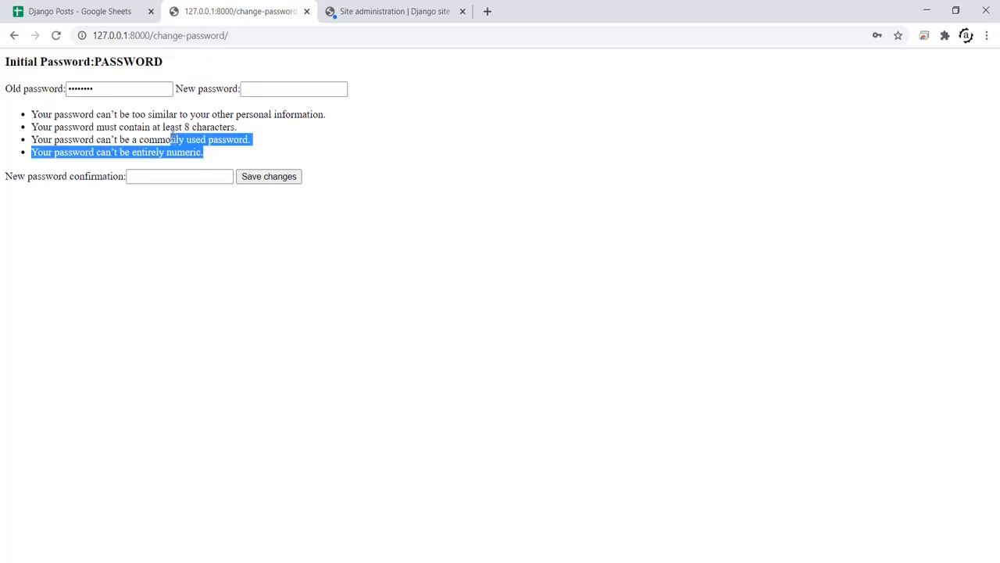
left_click_drag(180, 151, 227, 109)
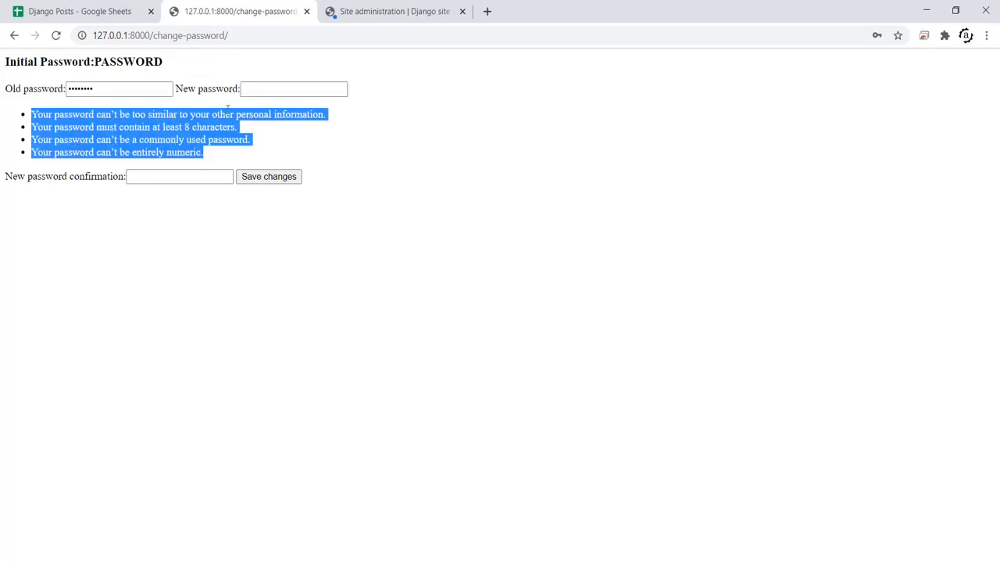
left_click(293, 88)
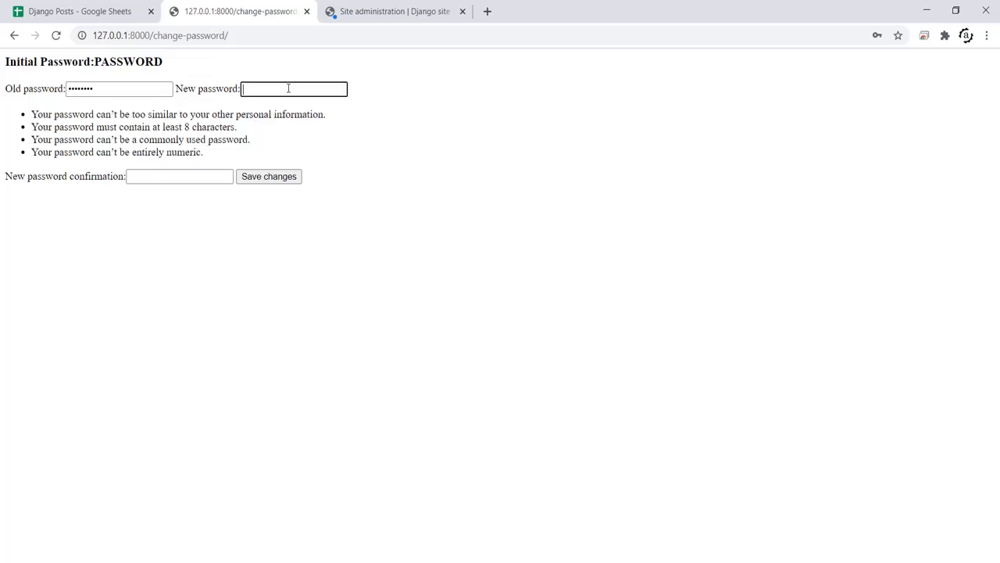
mouse_move(600, 147)
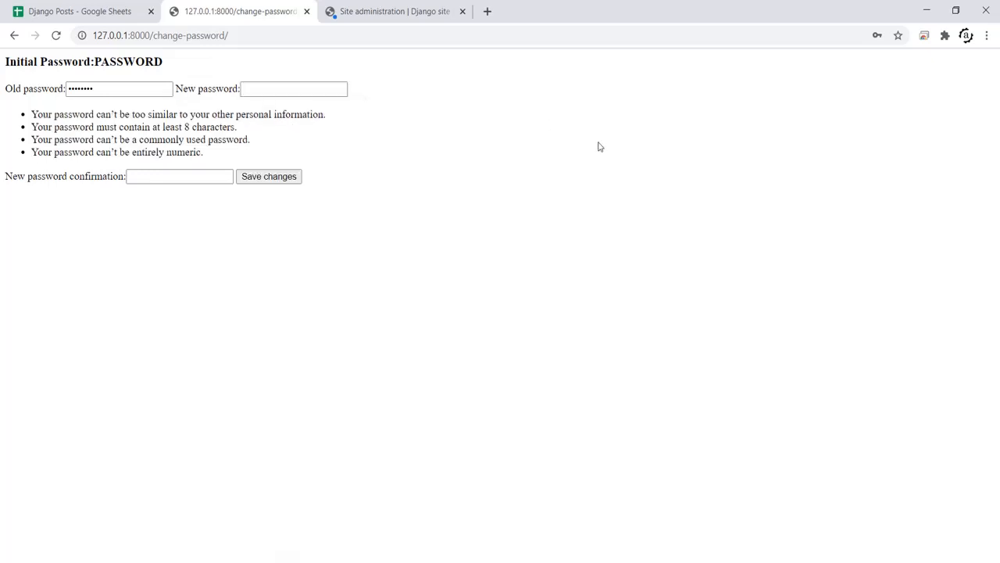
type("generate random password")
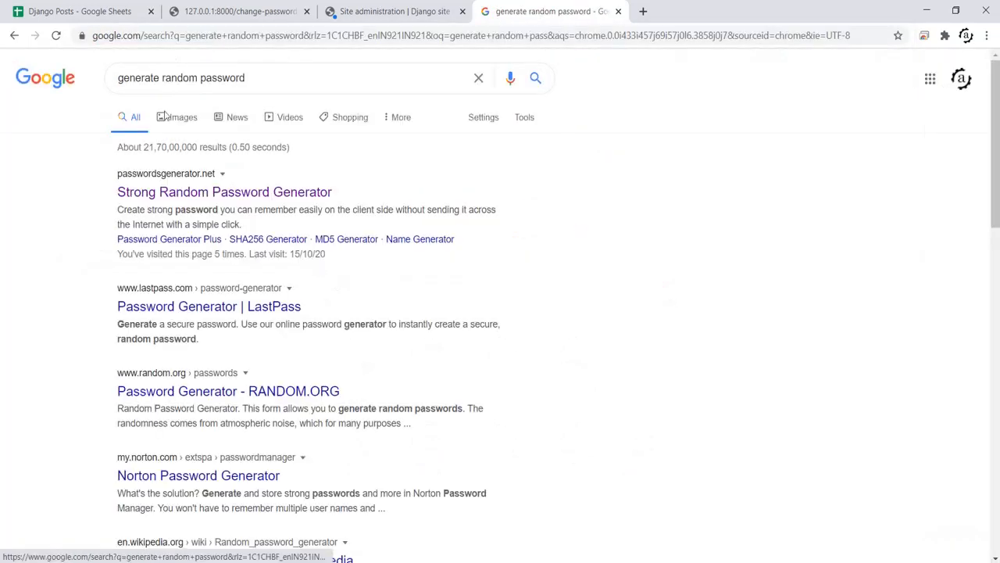
Generate a 16-character password on passwordsgenerator.net and select it for copying.
left_click(224, 192)
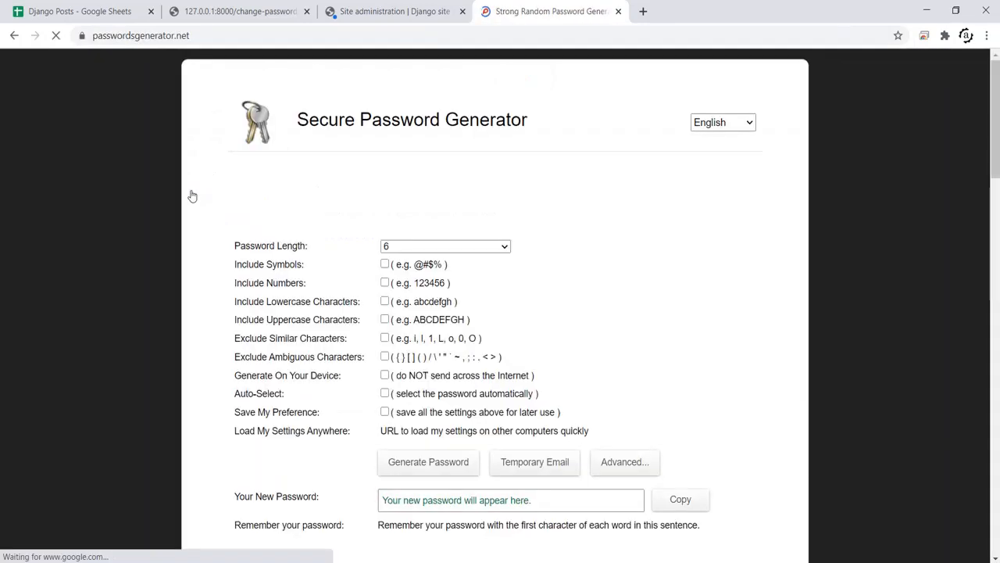
left_click(445, 245)
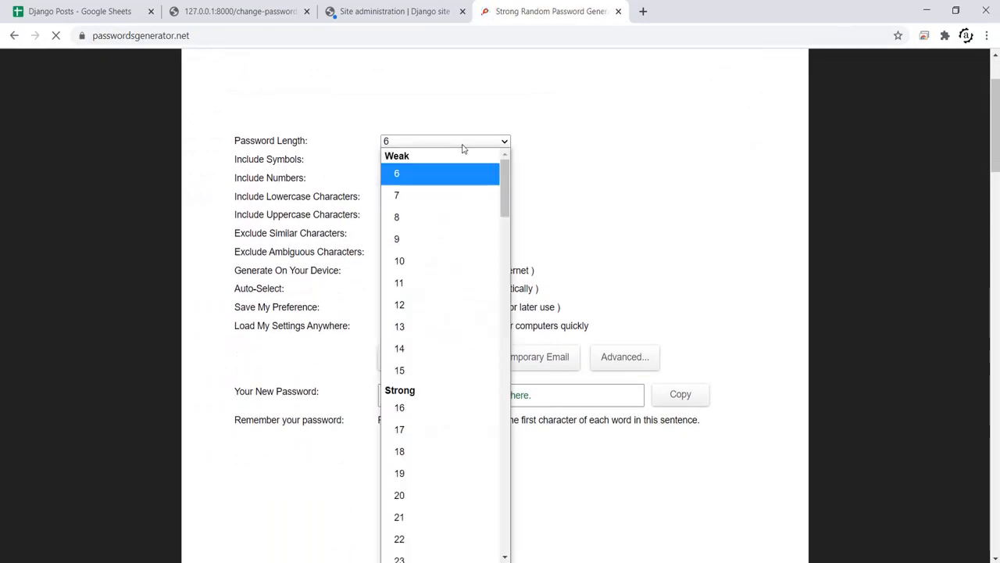
left_click(396, 216)
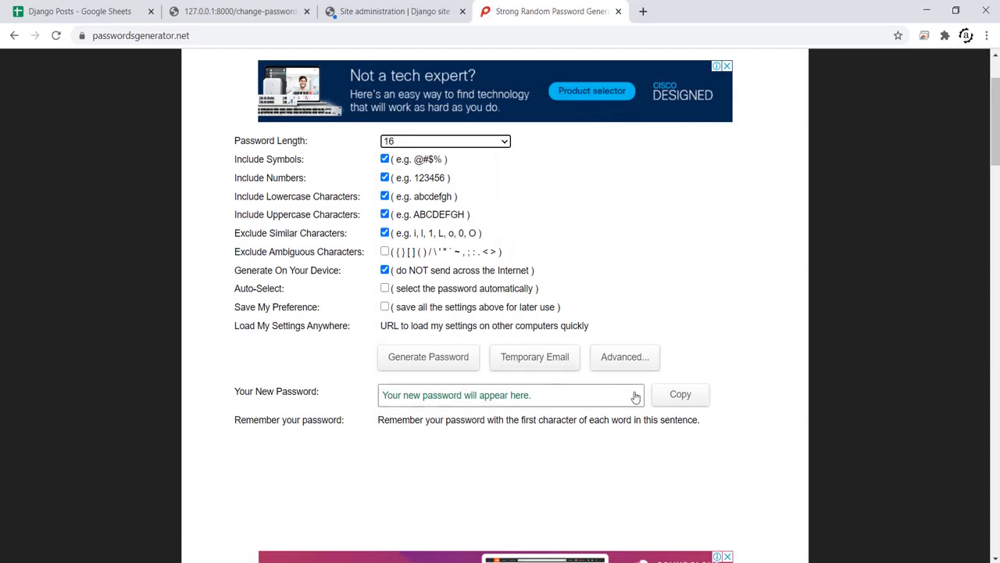
left_click(428, 357)
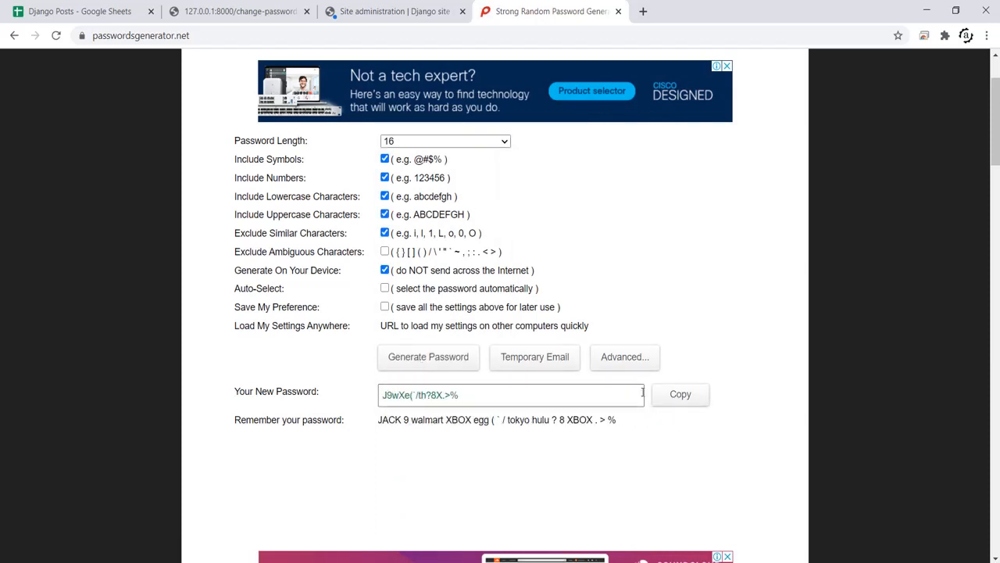
triple_click(512, 395)
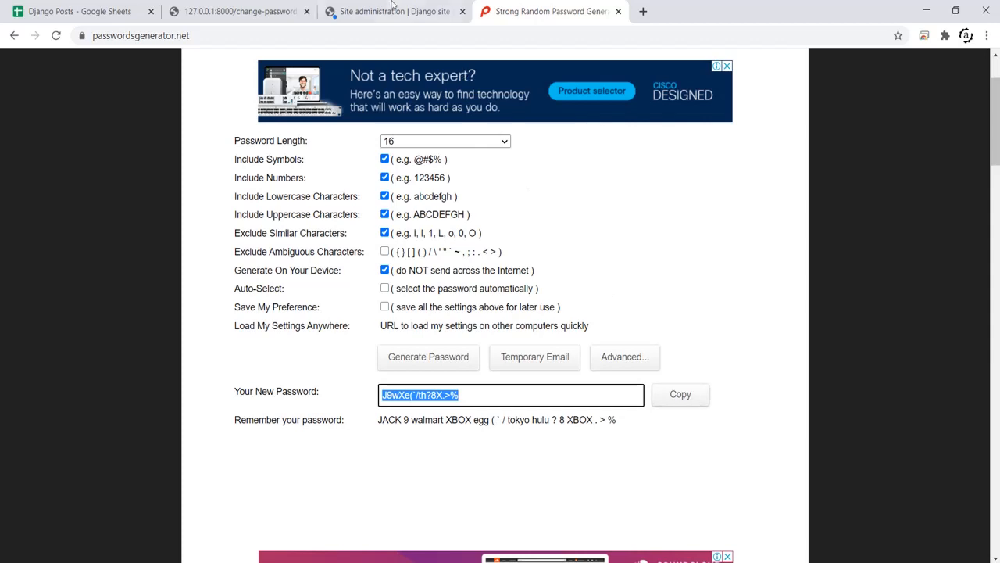
left_click(239, 10)
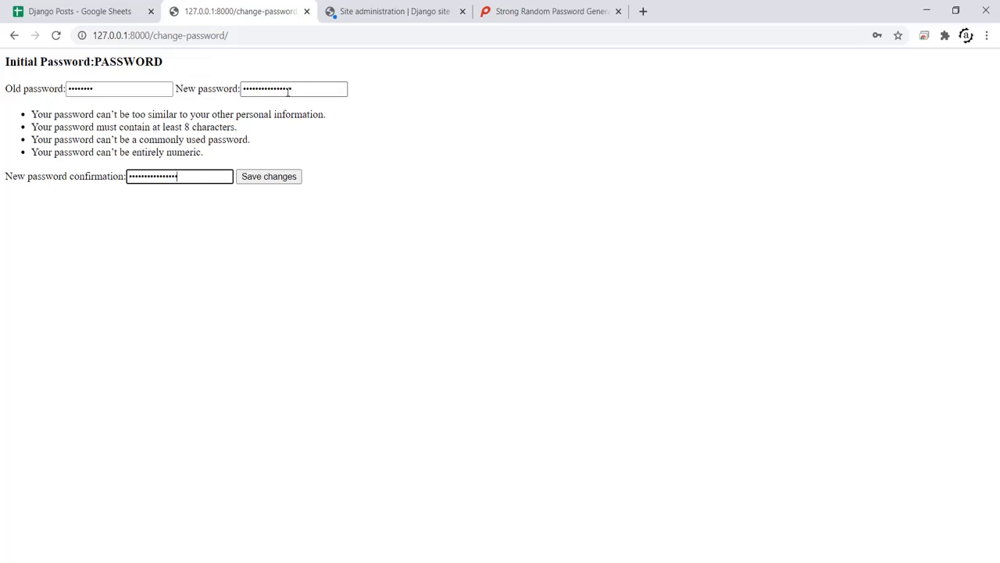
Paste the generated password into both new-password fields and save the changes.
left_click(268, 176)
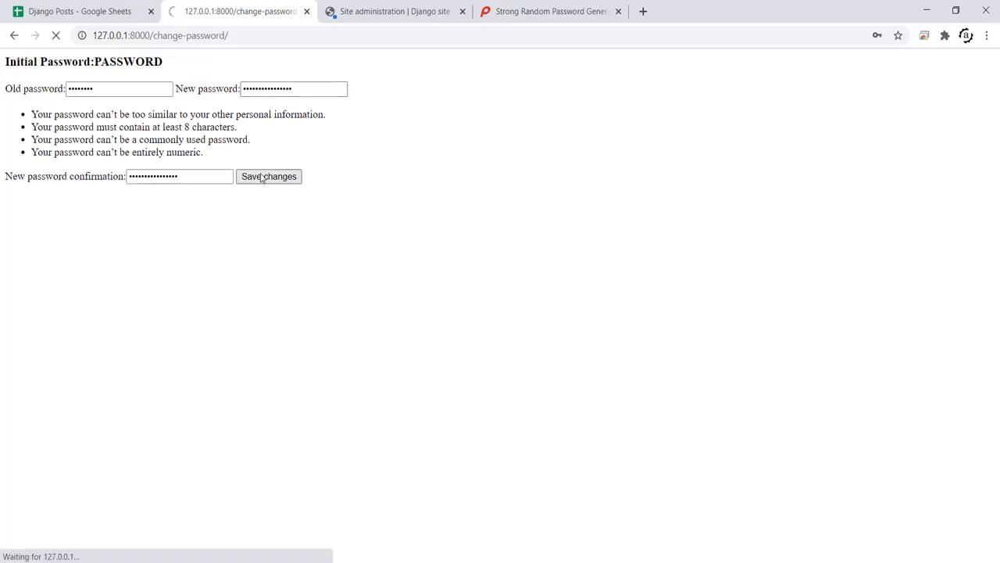
left_click(268, 175)
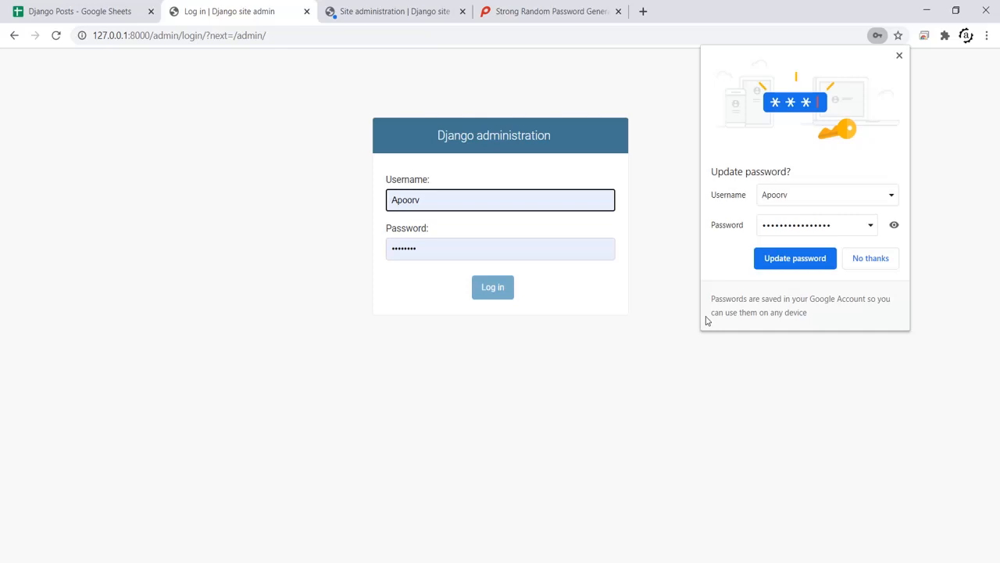
mouse_move(893, 227)
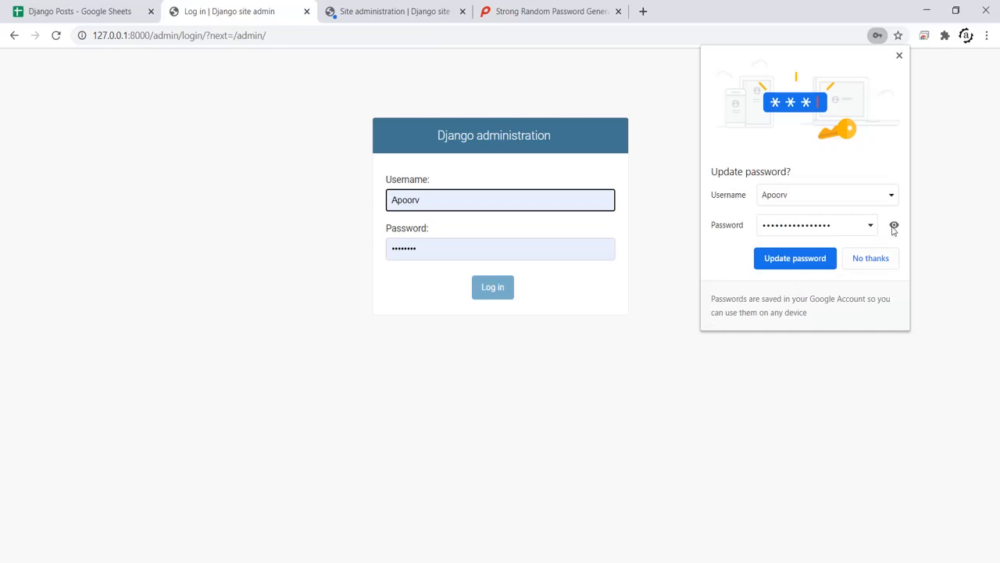
Dismiss Chrome's password offer and log in to Django admin as ABC after one failed attempt.
left_click(894, 225)
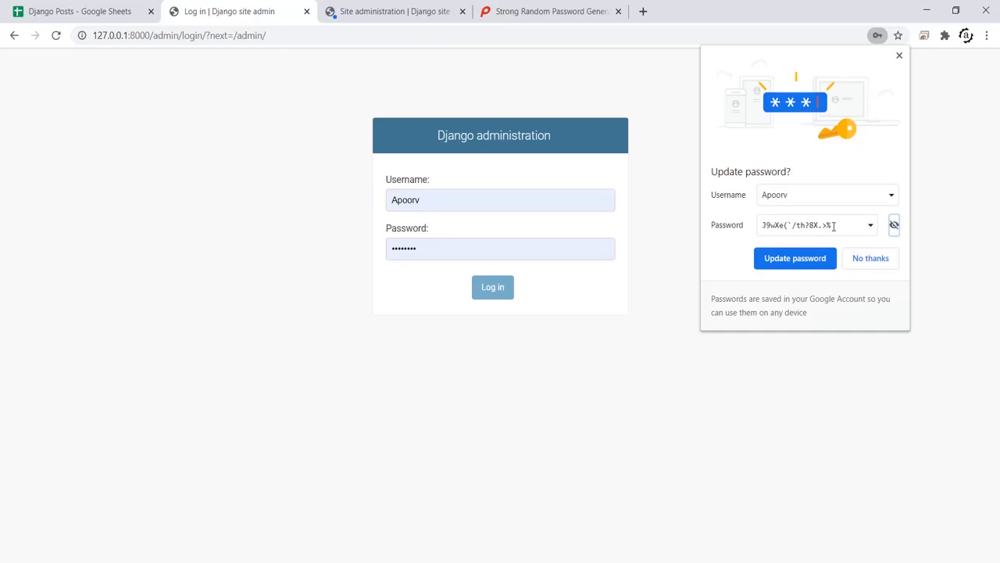
left_click(492, 286)
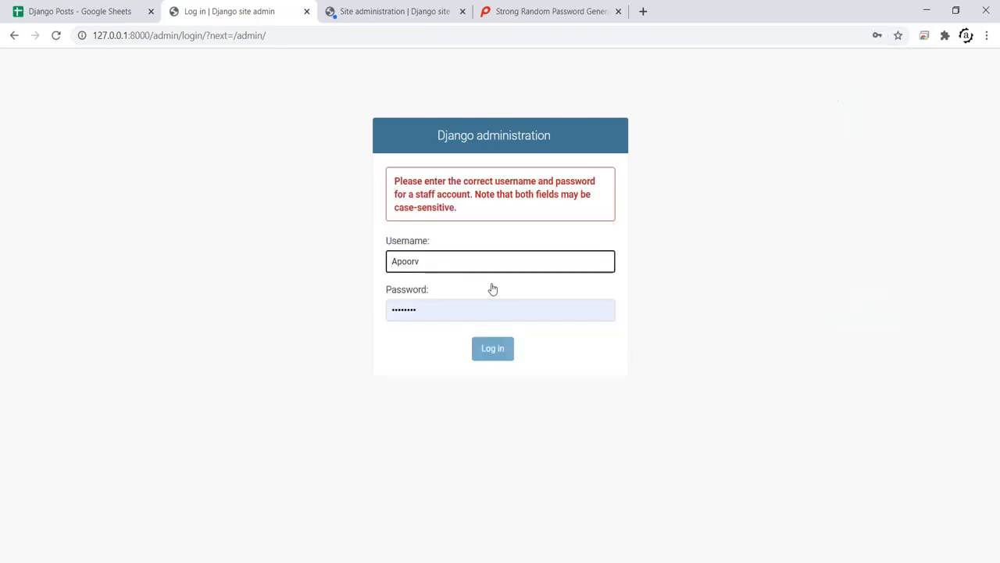
left_click(493, 348)
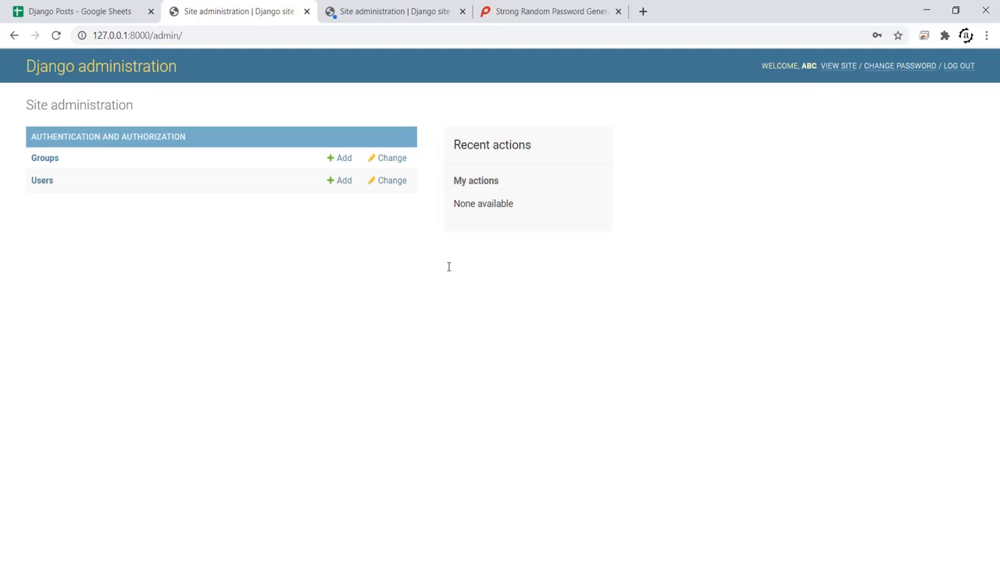
mouse_move(357, 77)
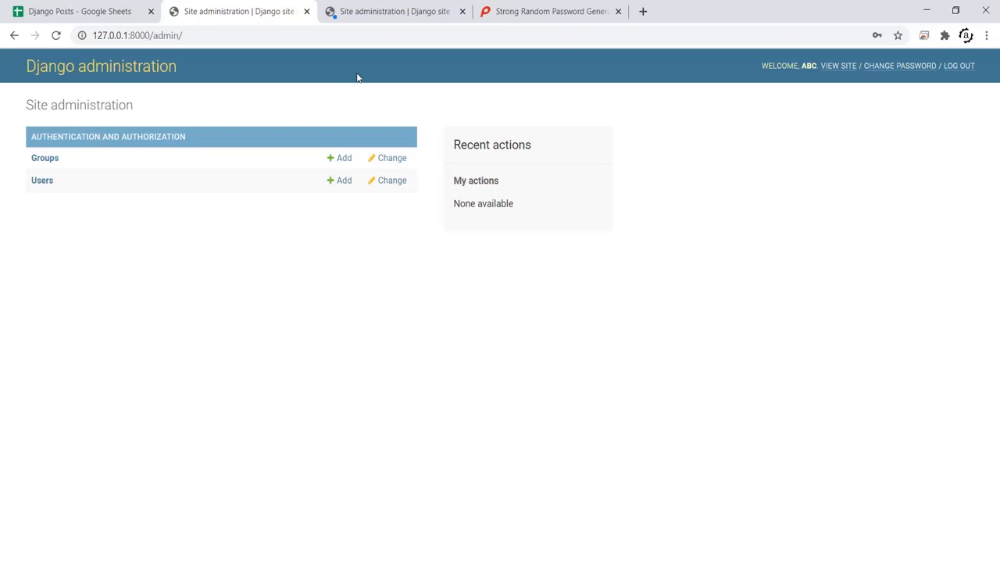
mouse_move(451, 349)
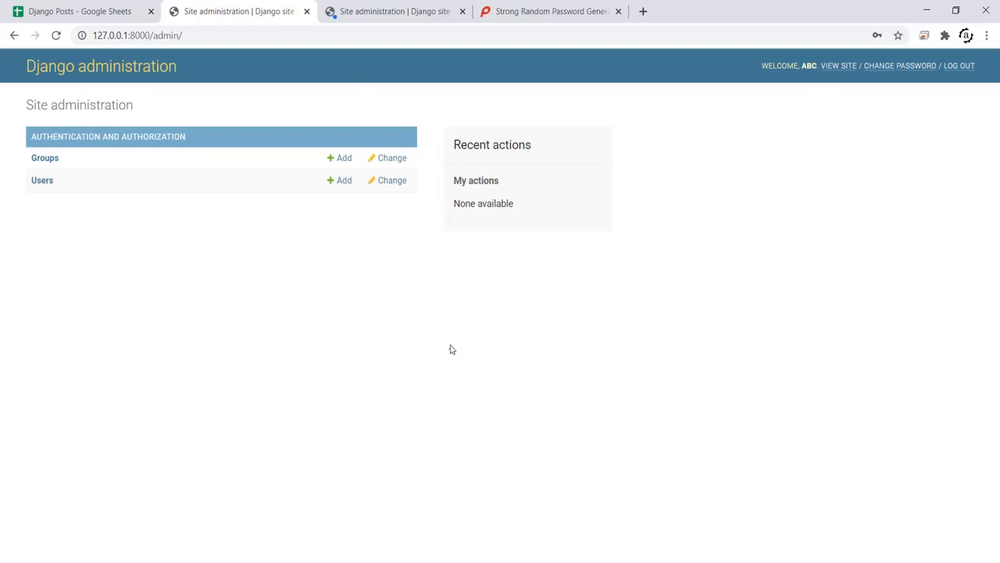
mouse_move(444, 362)
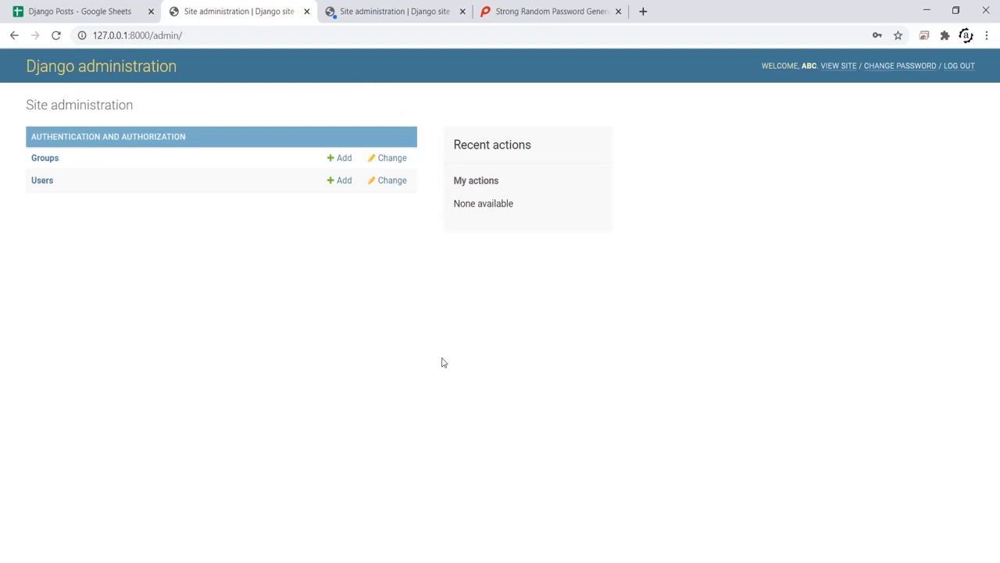
mouse_move(309, 311)
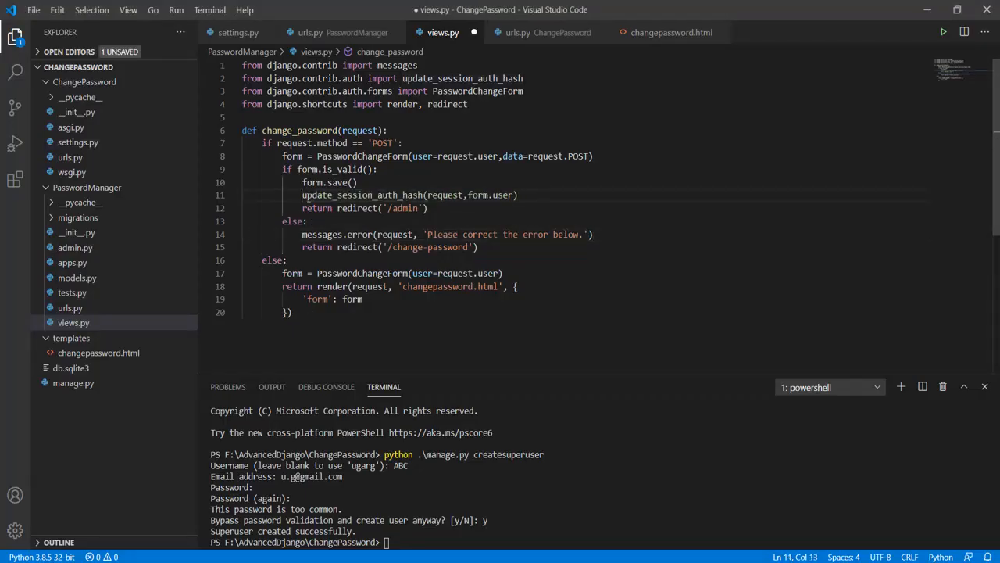
Highlight the update_session_auth_hash call and save views.py.
double_click(361, 194)
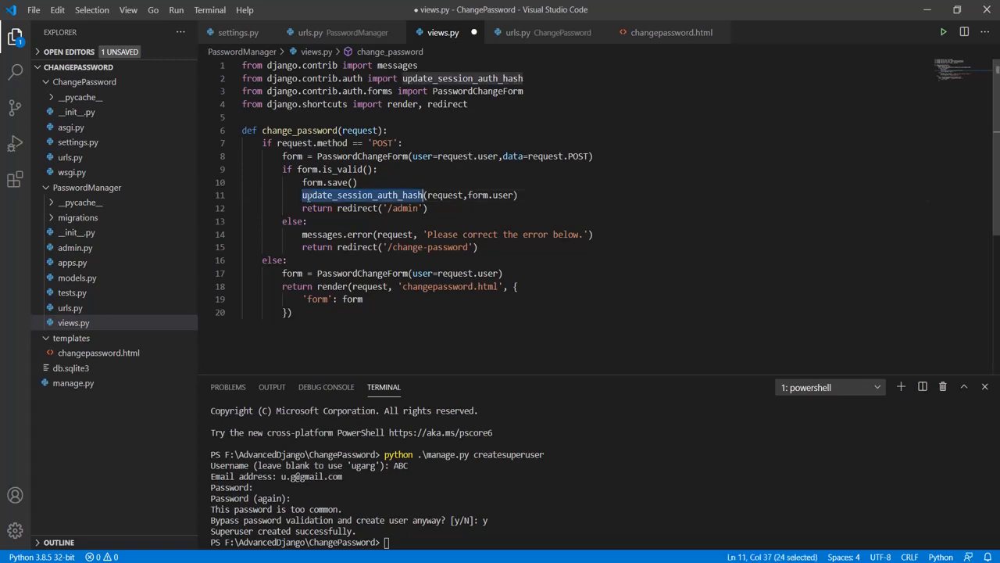
left_click(344, 182)
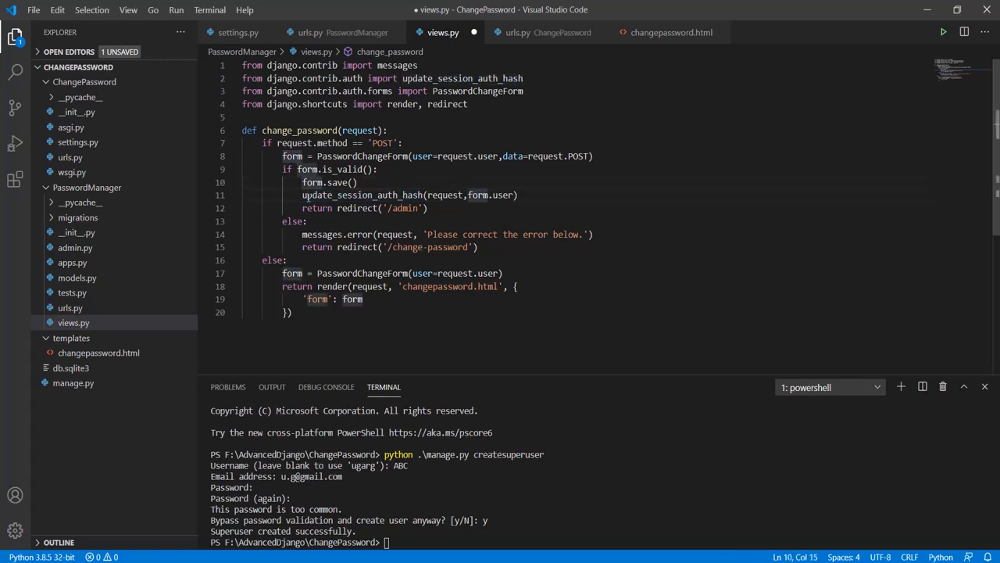
key("ctrl+s")
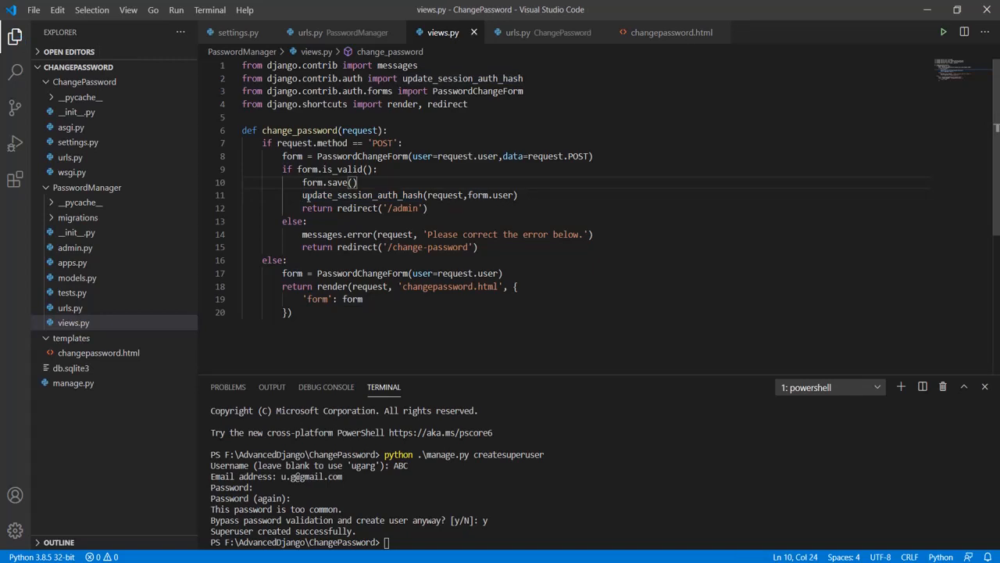
Point out the POST check, the form built from request.POST, and the validity check.
left_click(355, 143)
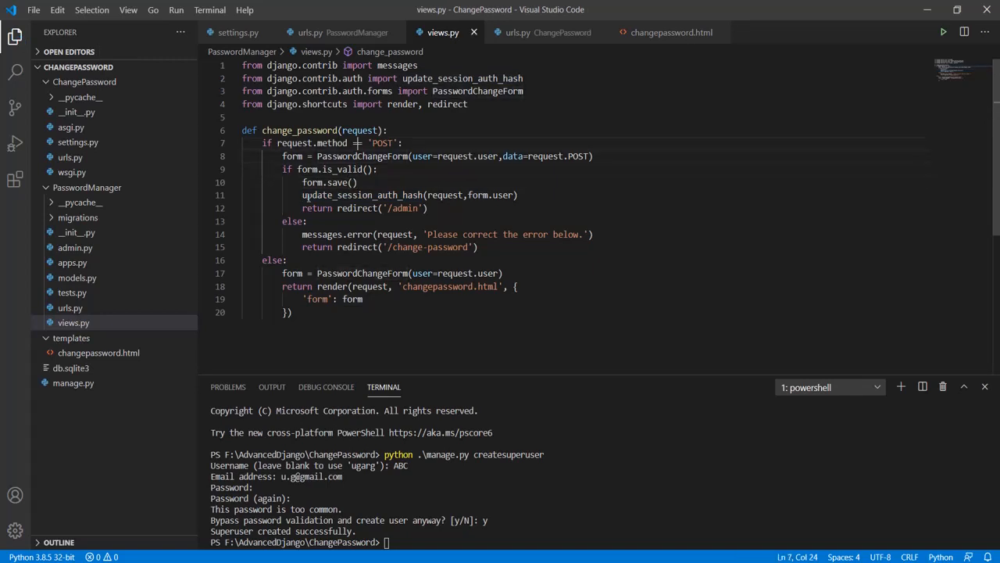
double_click(382, 143)
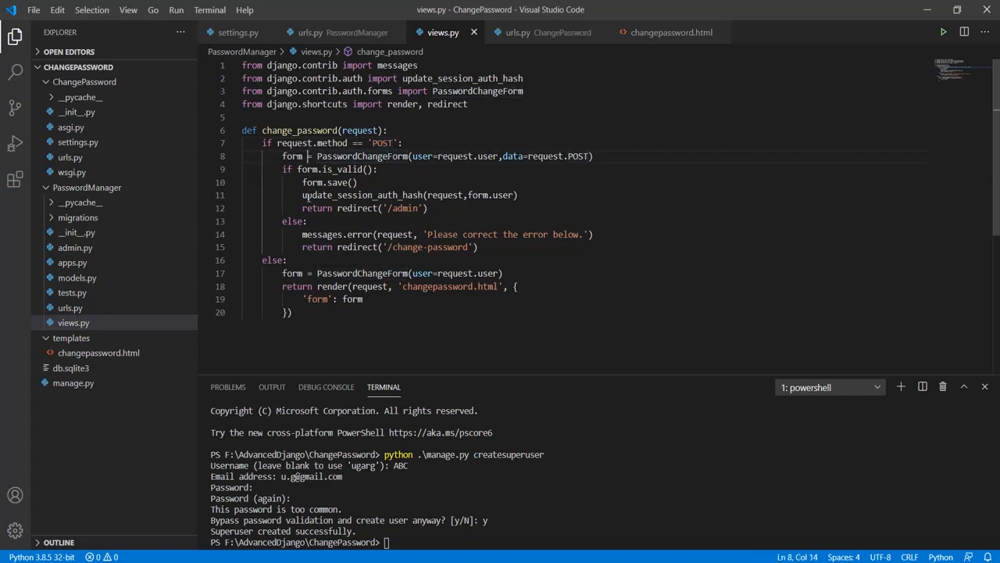
left_click(291, 156)
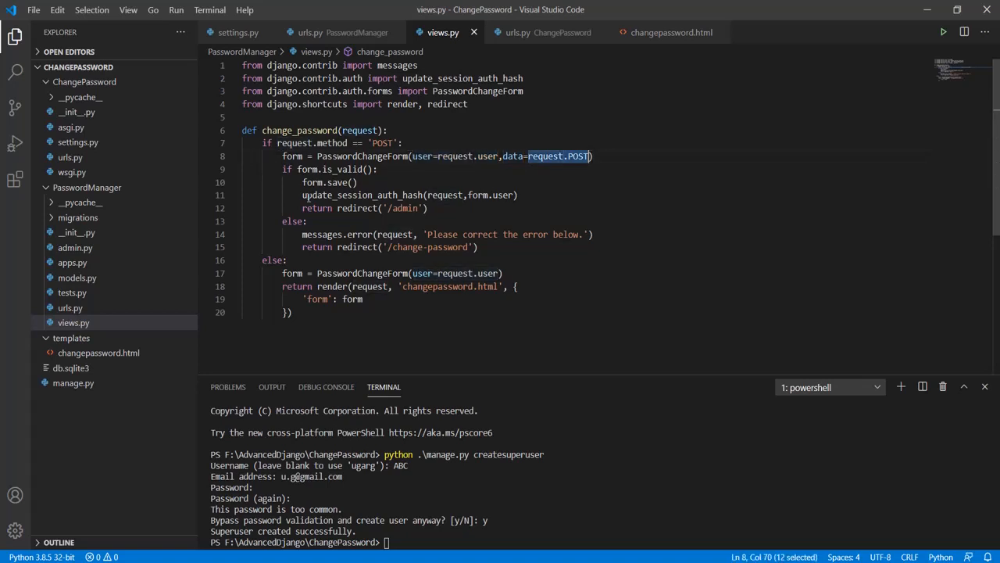
left_click(379, 169)
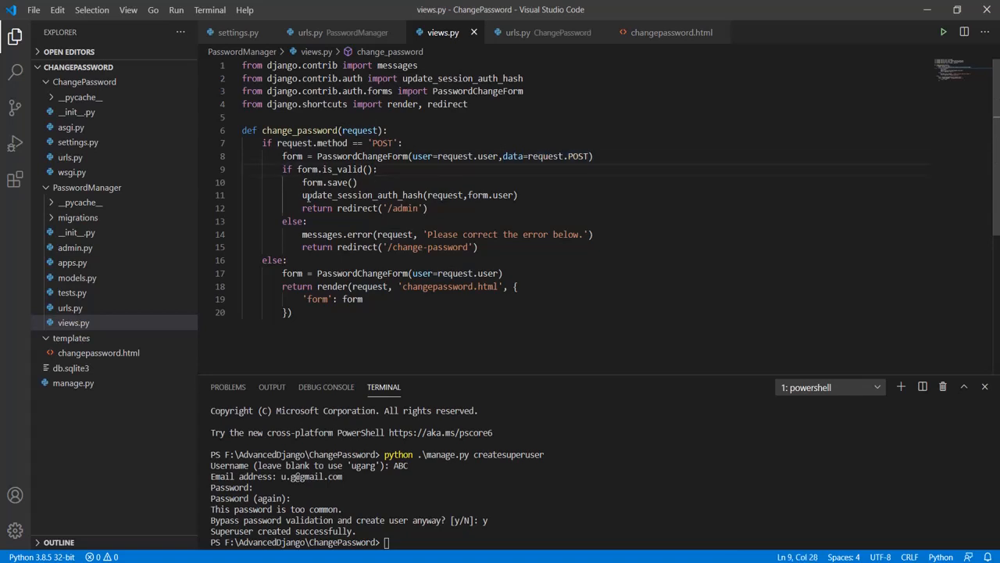
left_click(357, 182)
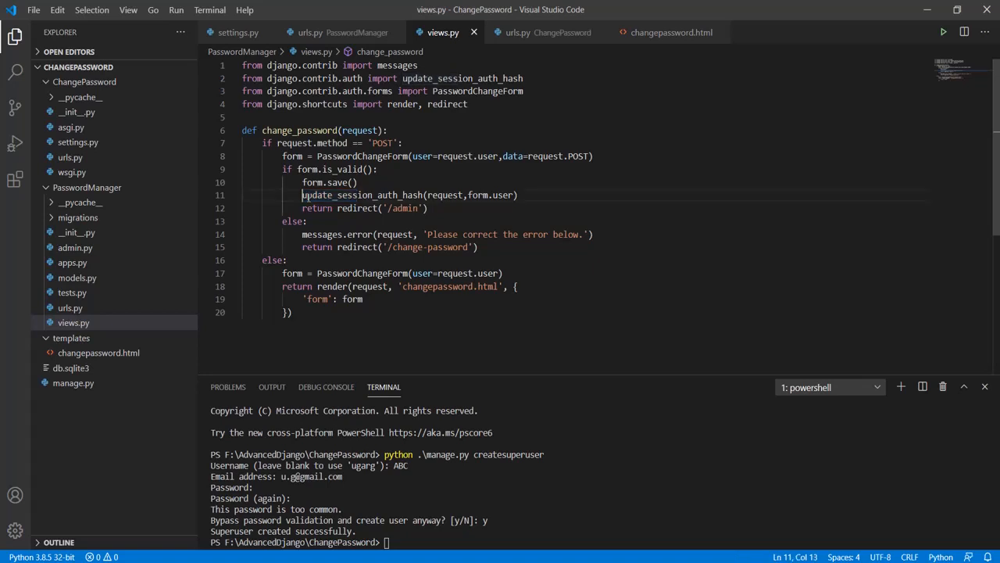
Highlight the session hash update, the redirect return, and the else-branch error message.
double_click(361, 195)
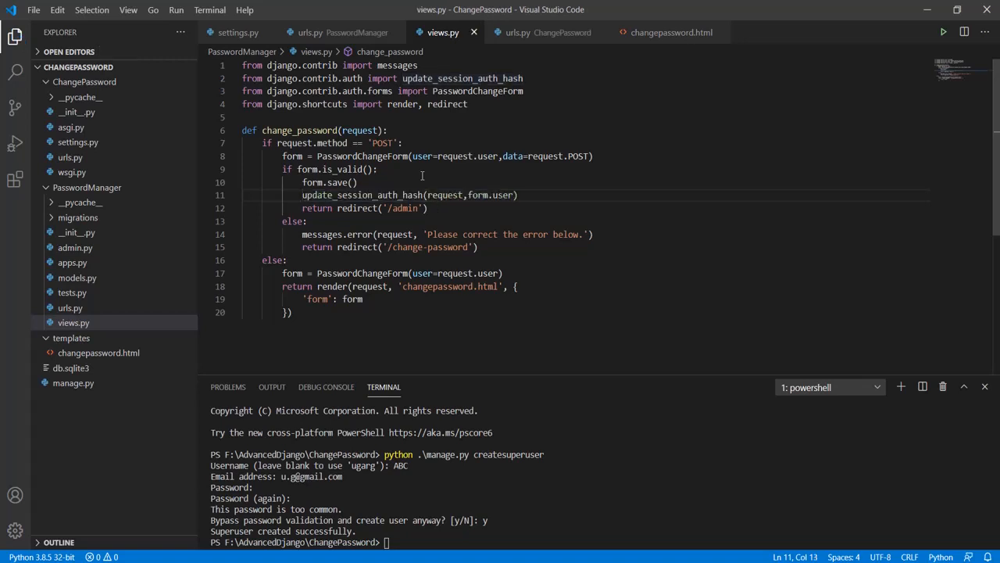
double_click(317, 208)
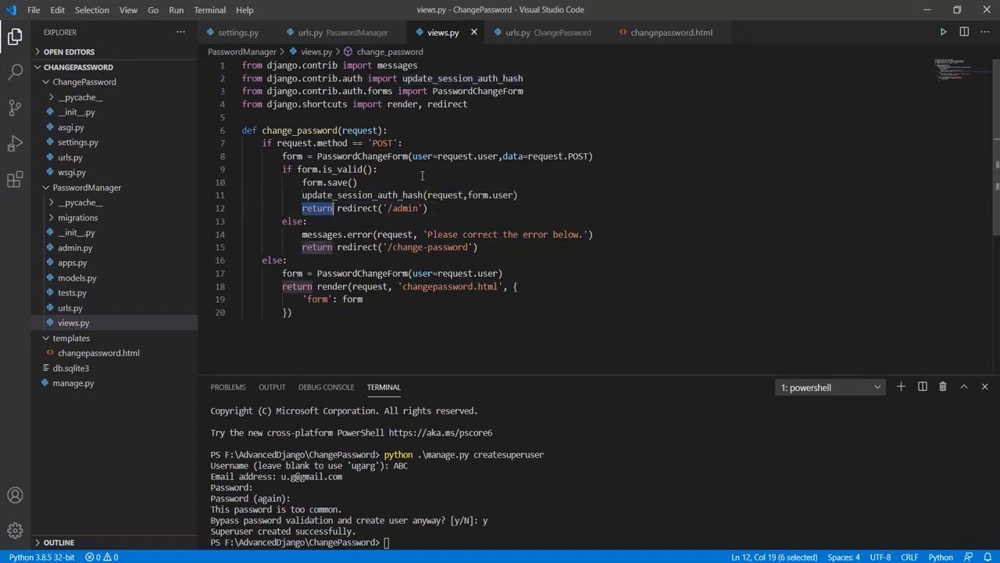
left_click_drag(336, 208, 420, 208)
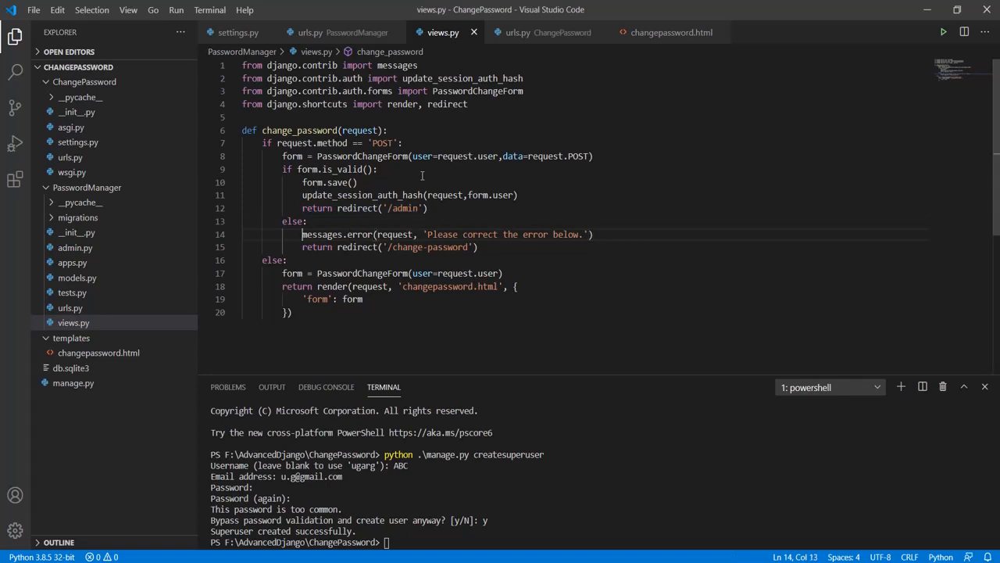
double_click(320, 235)
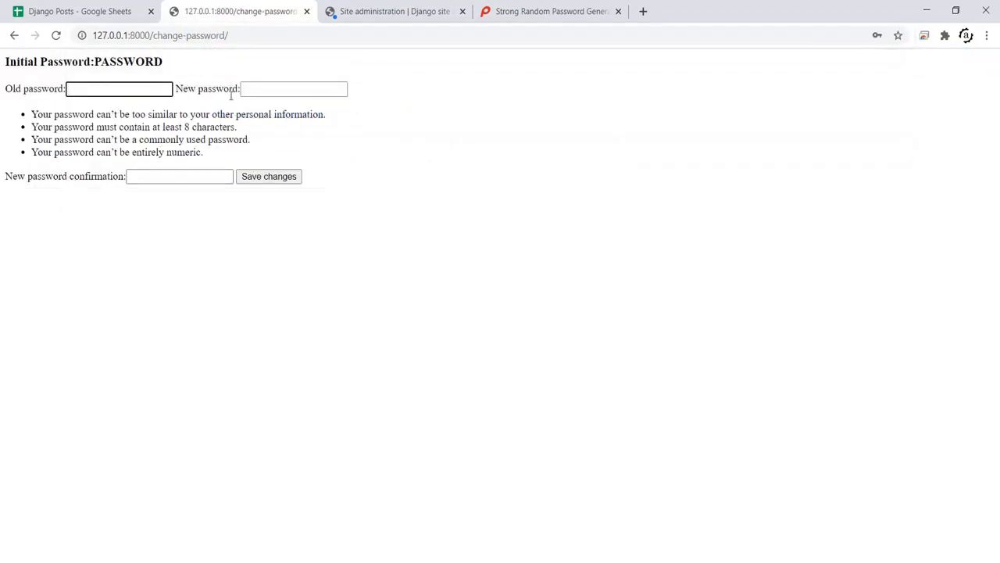
Generate a fresh password, fill the old, new and confirmation fields, and save.
left_click(394, 11)
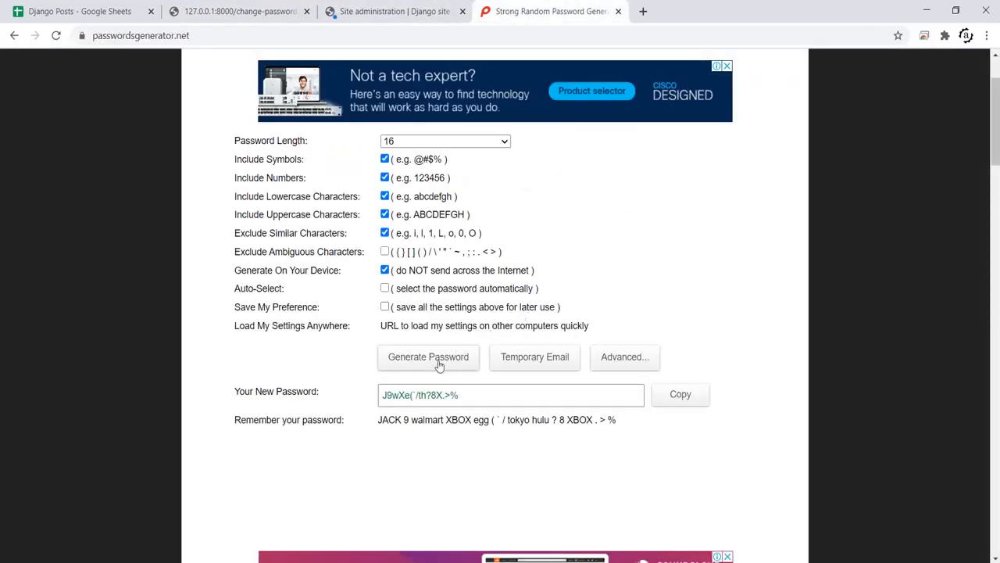
left_click(428, 356)
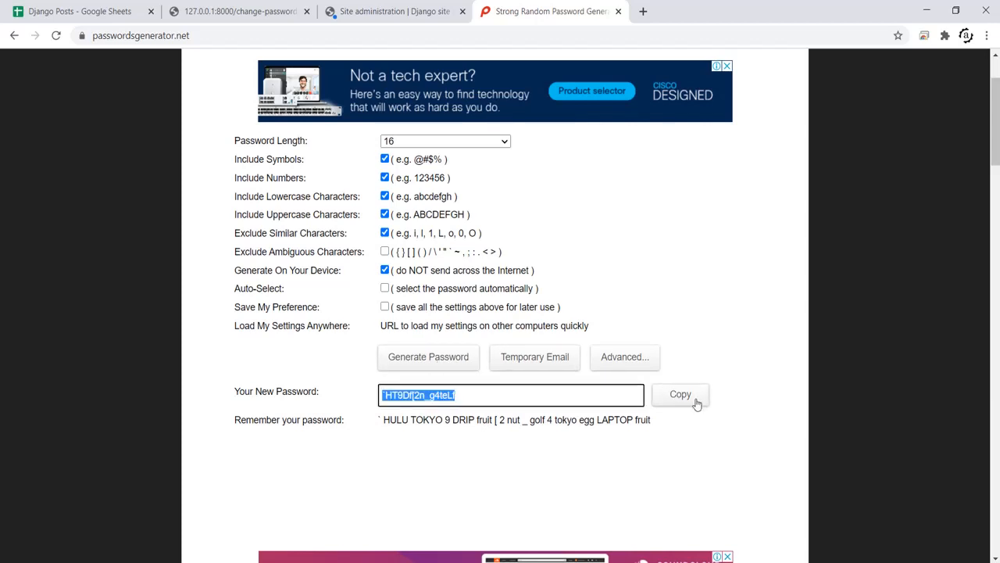
left_click(238, 11)
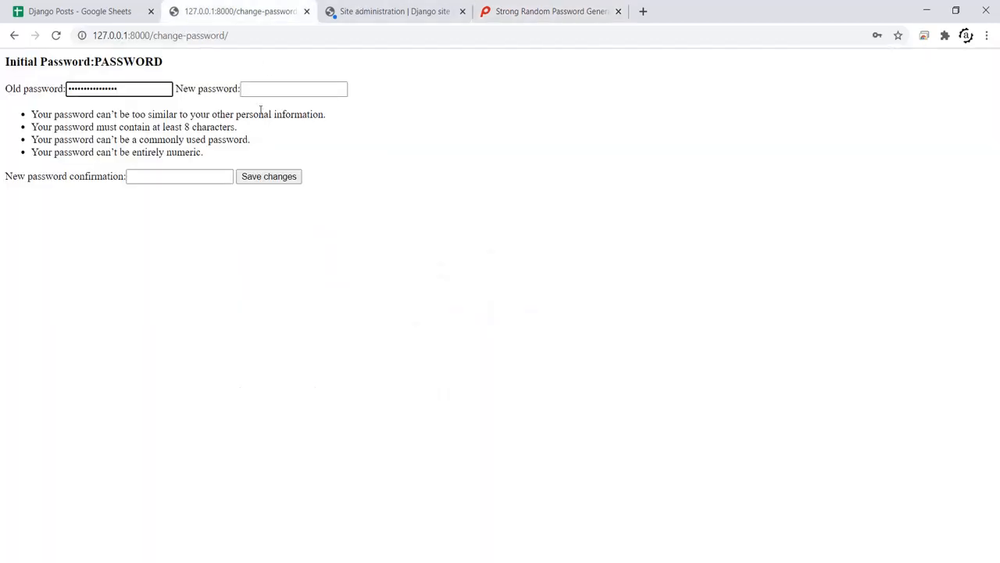
type("PASSWORD")
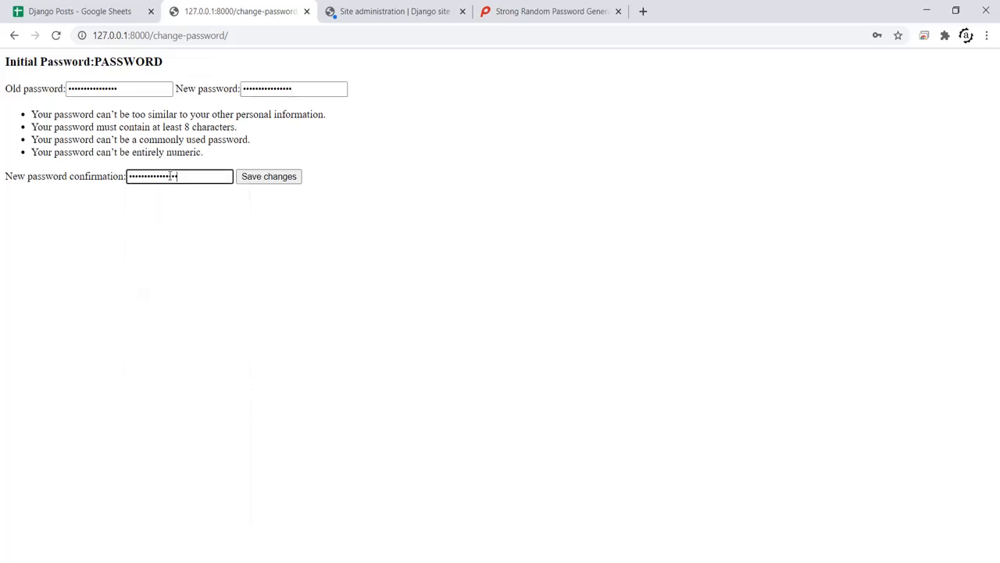
left_click(268, 176)
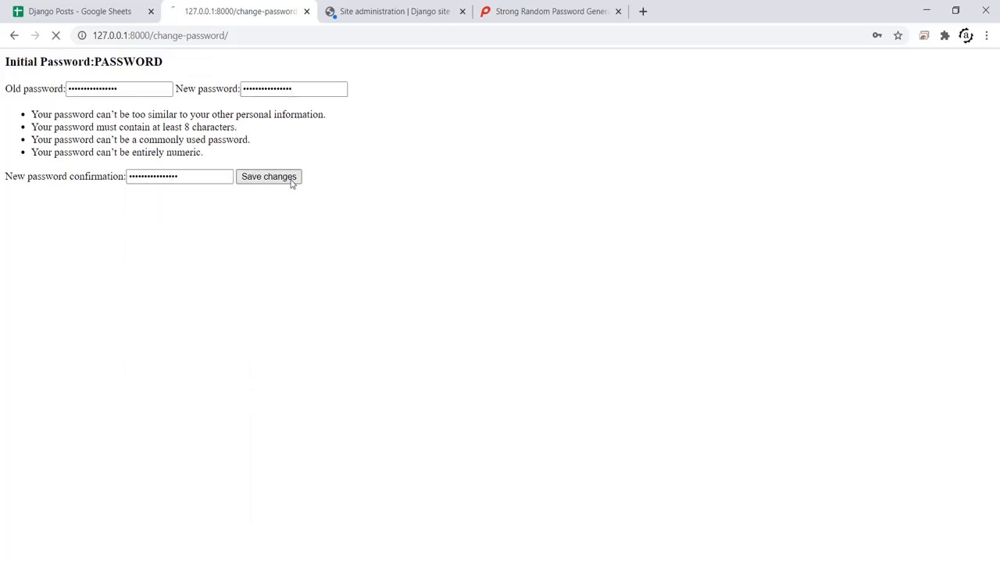
left_click(268, 176)
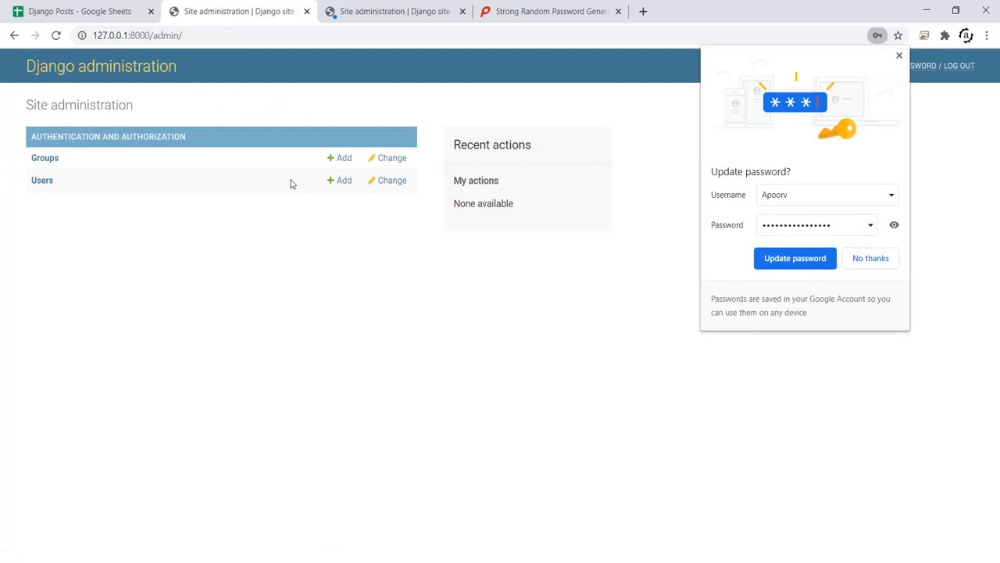